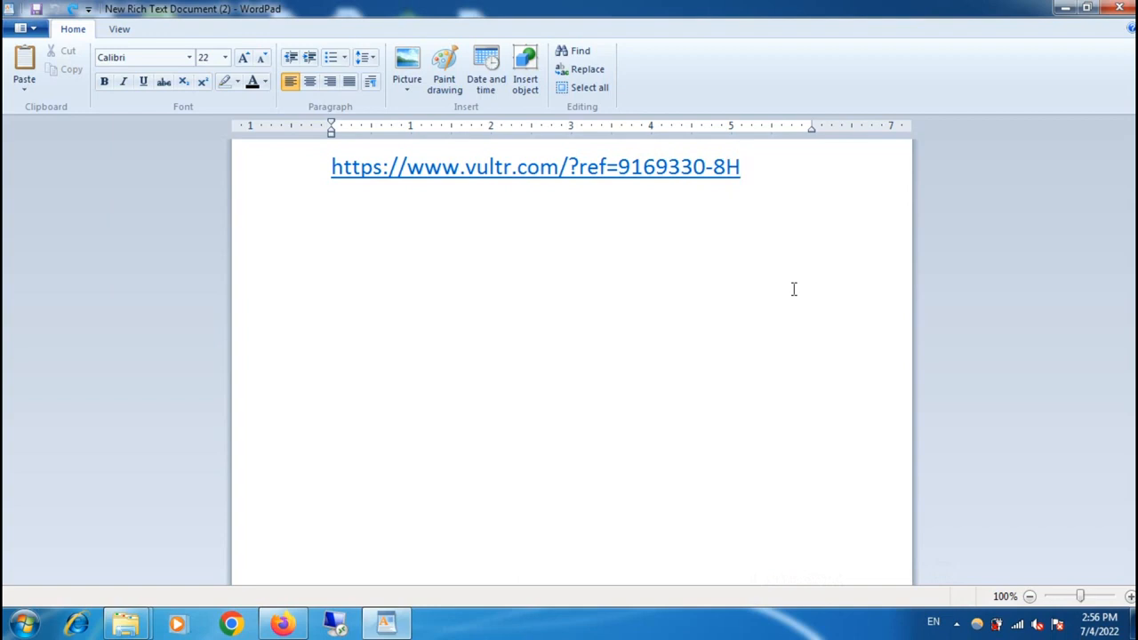
# Copy the Vultr referral link from the WordPad document.
pyautogui.click(740, 167)
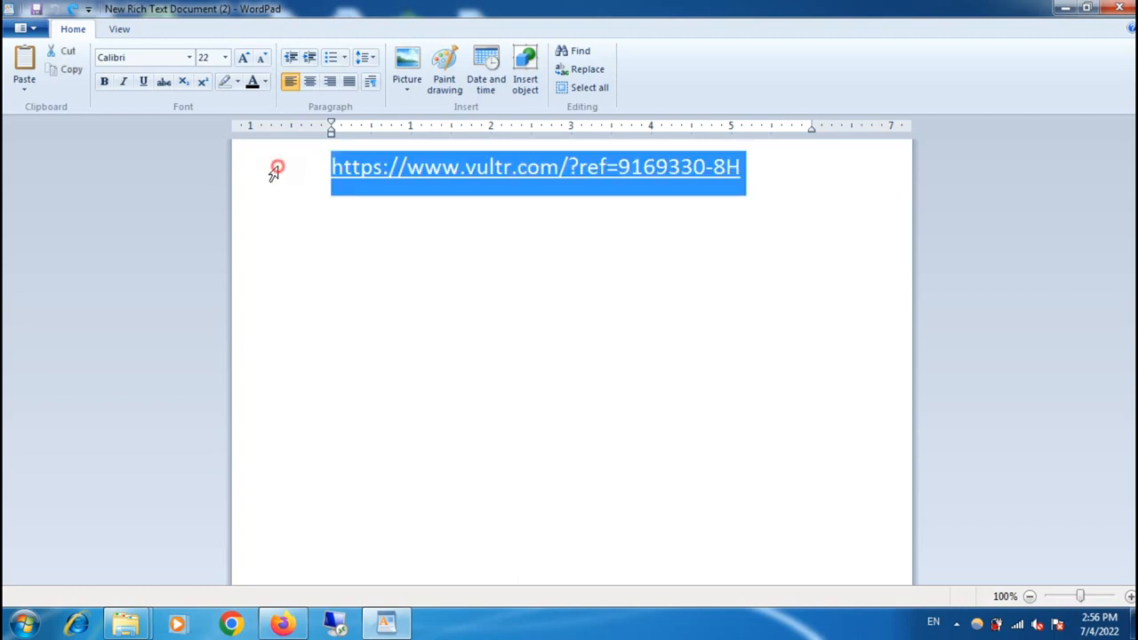
pyautogui.rightClick(278, 169)
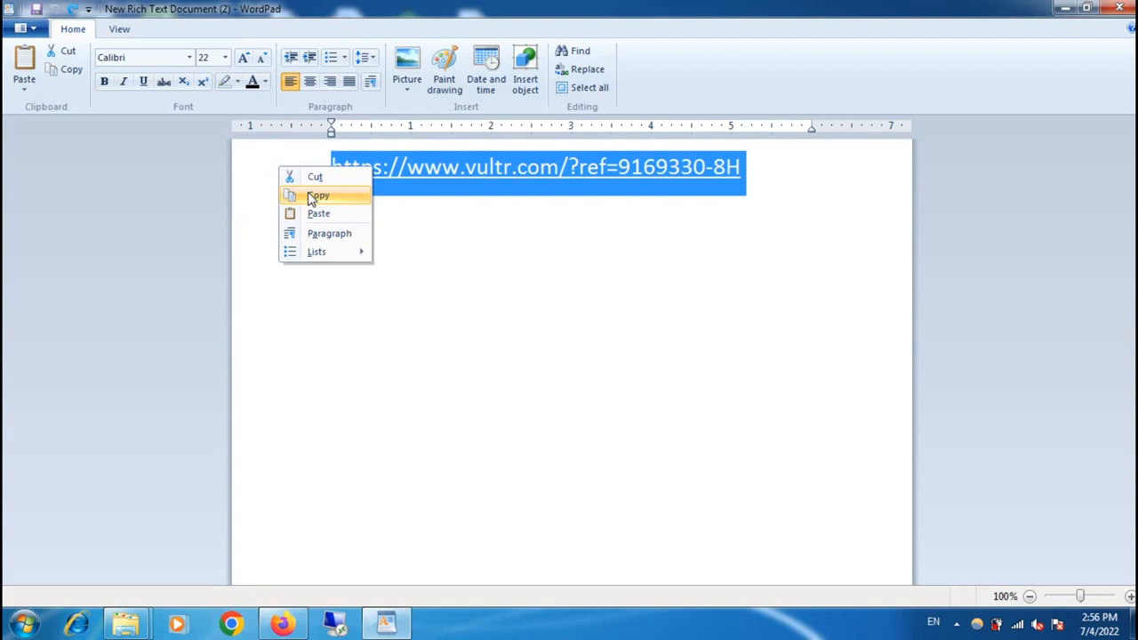
pyautogui.click(318, 196)
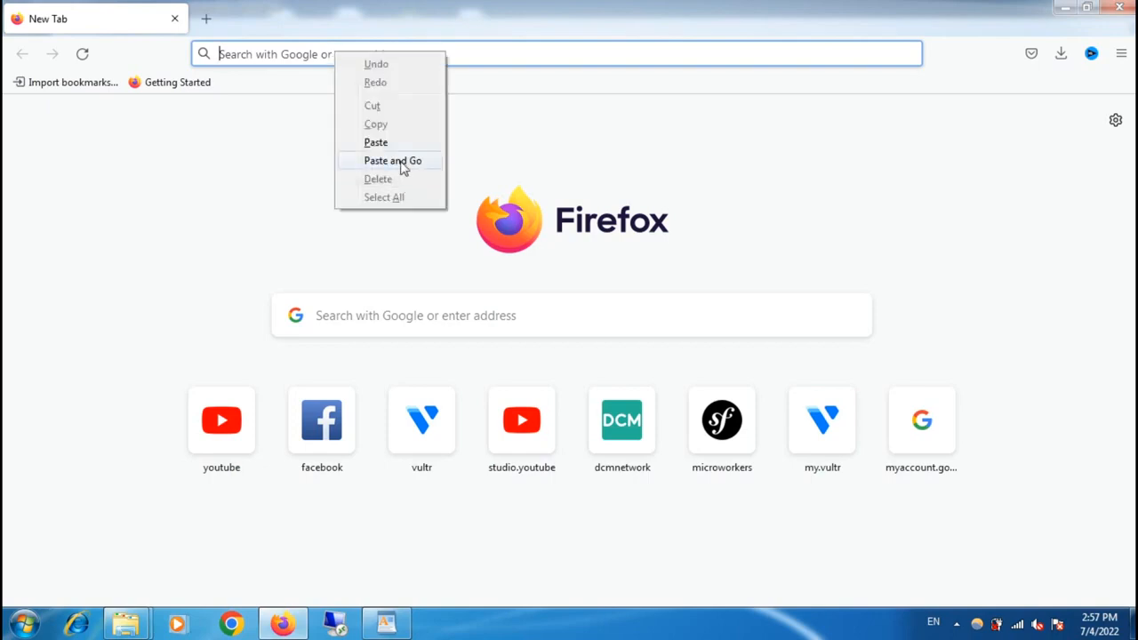
# Load the Vultr homepage from the pasted link and scroll through its server plans.
pyautogui.click(391, 161)
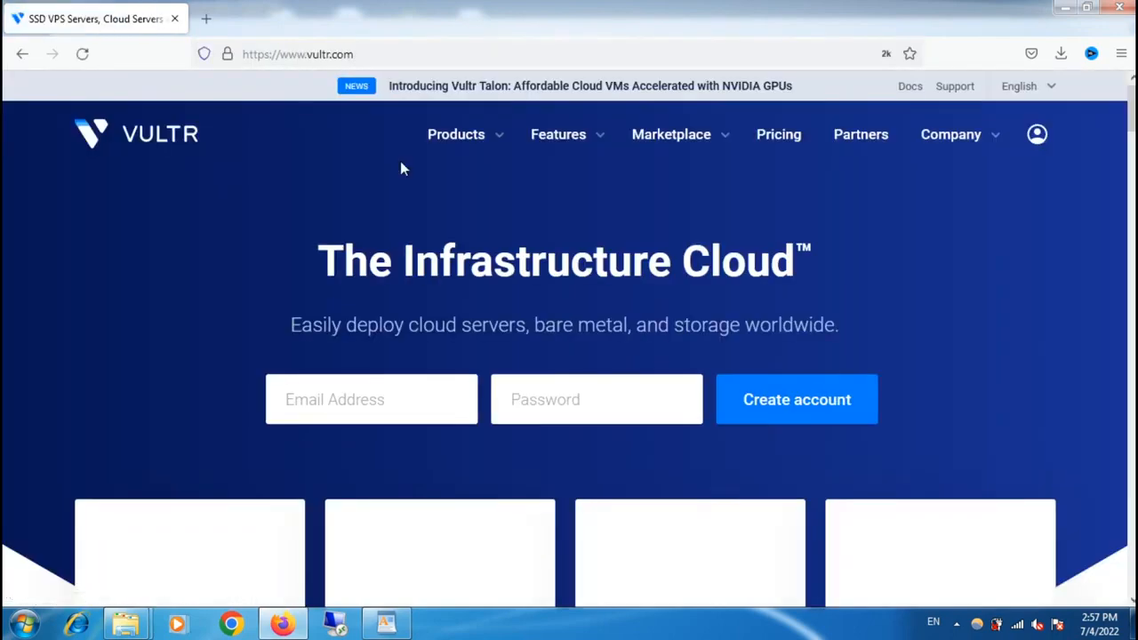
pyautogui.scroll(-3)
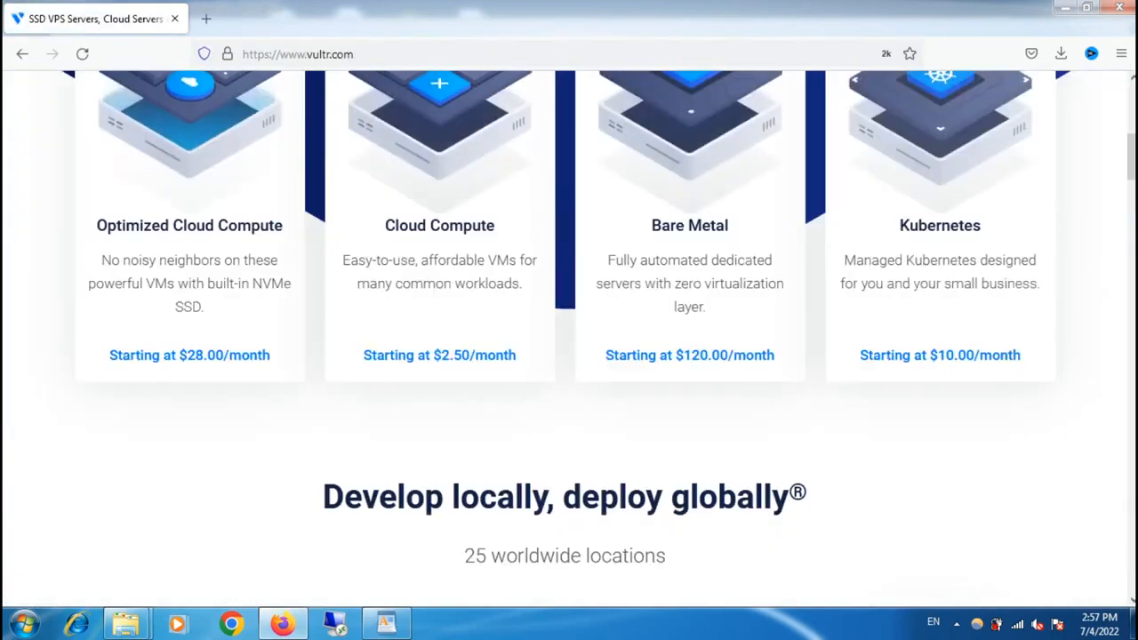
pyautogui.scroll(-3)
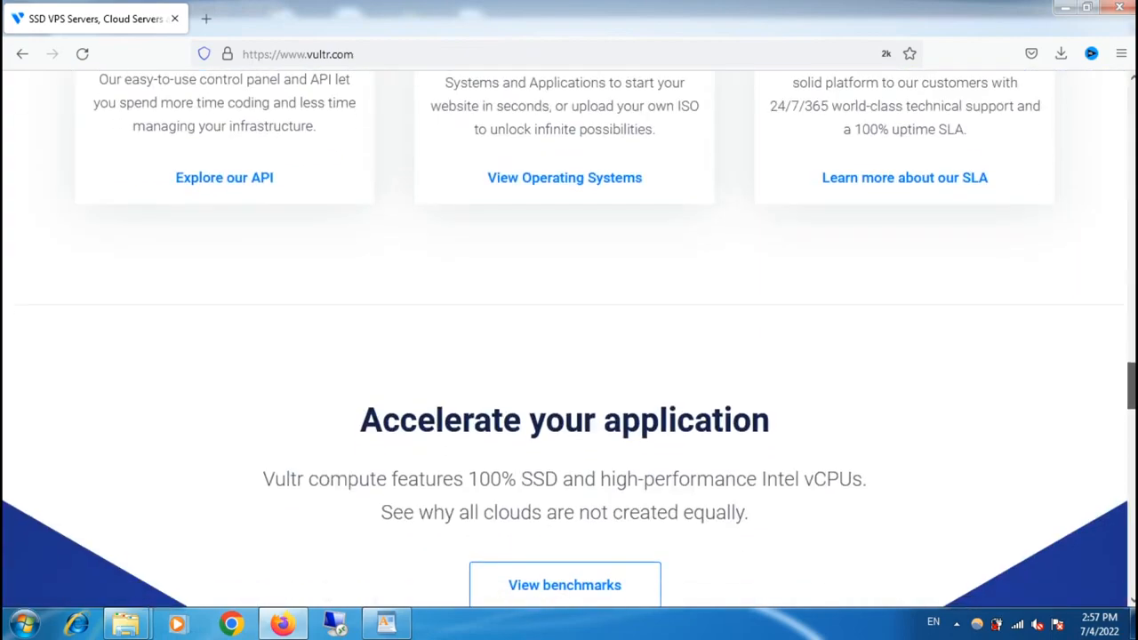
pyautogui.scroll(3)
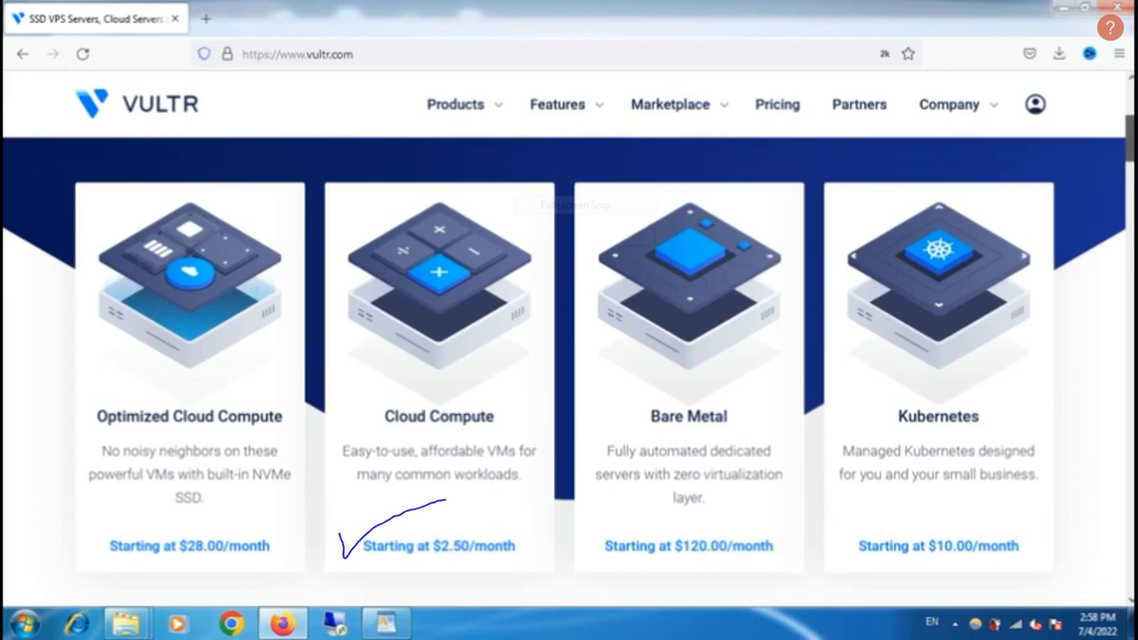
pyautogui.scroll(3)
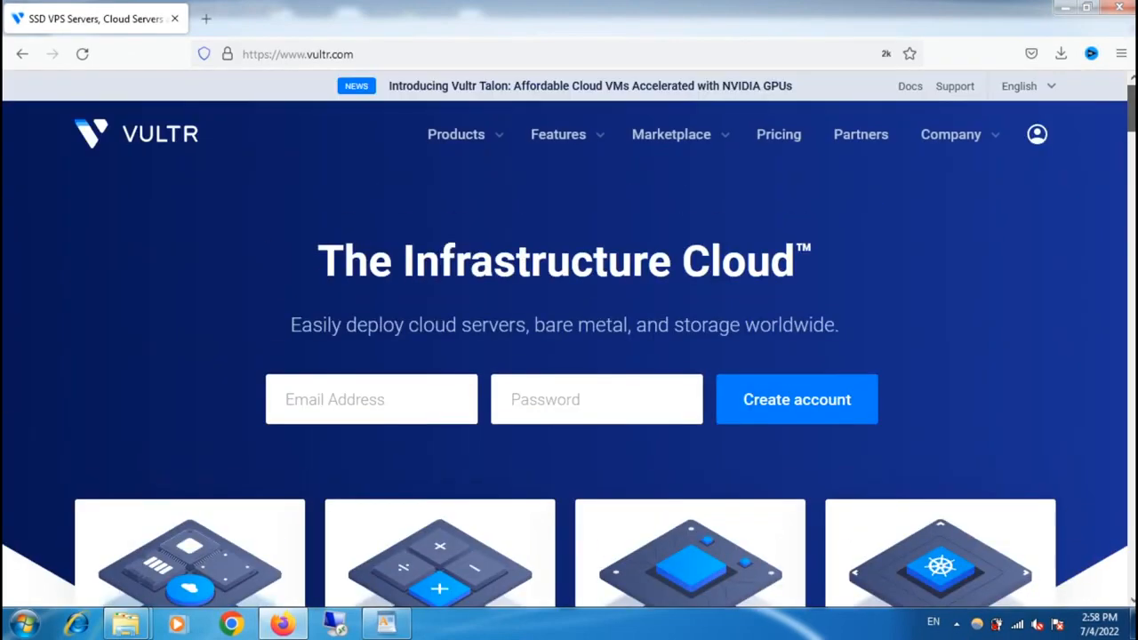
# Go from the account menu to the Vultr sign-up page.
pyautogui.click(1037, 136)
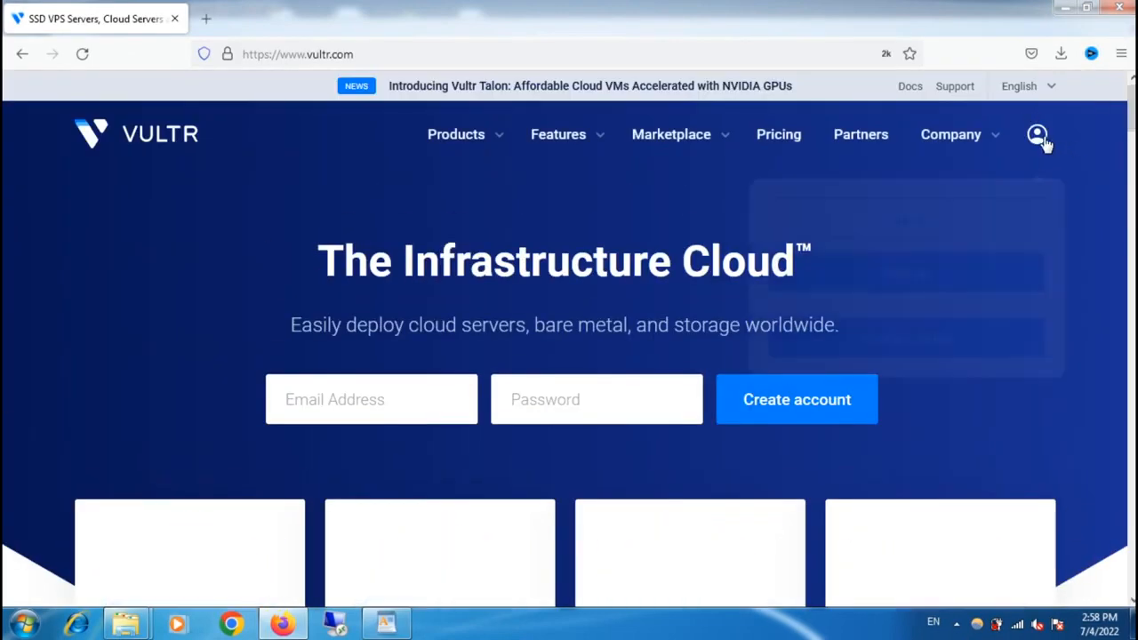
pyautogui.click(1039, 135)
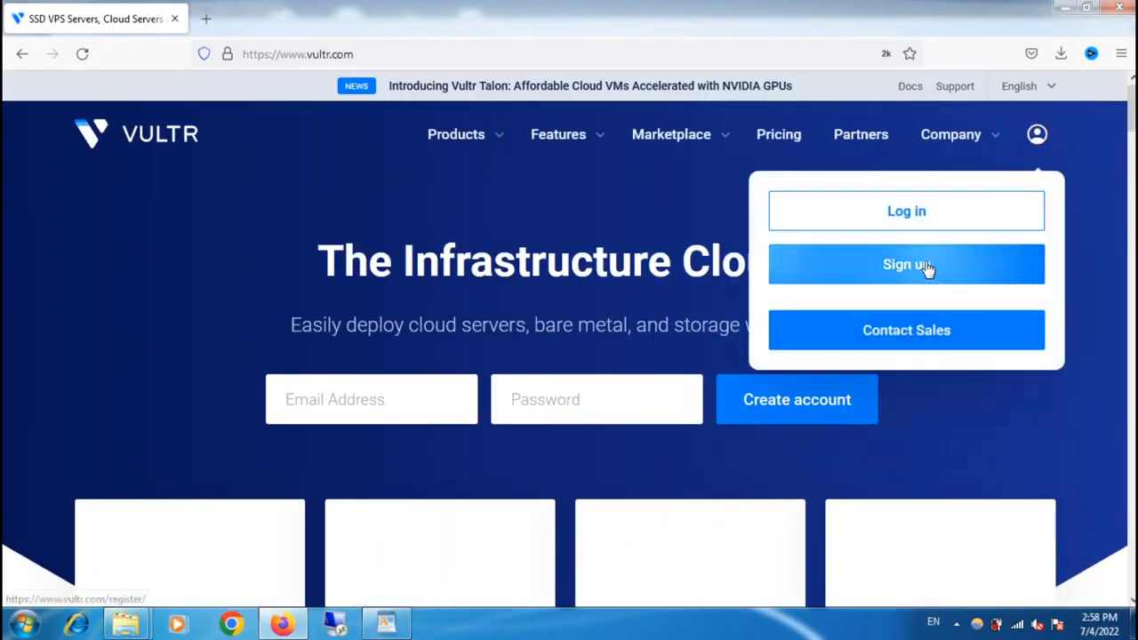
pyautogui.click(907, 263)
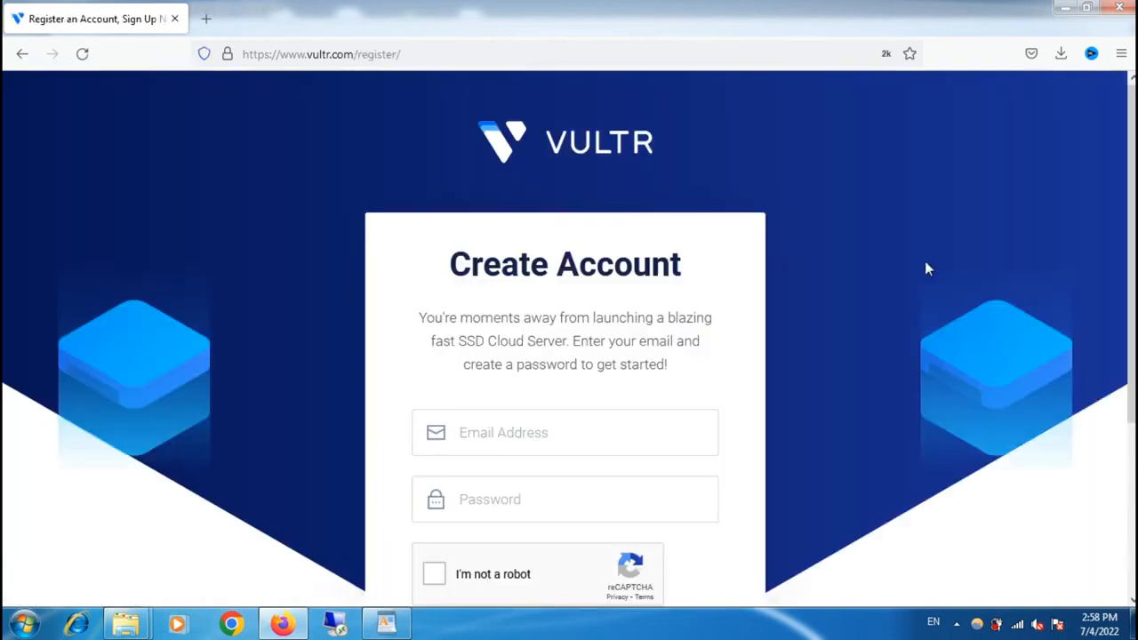
# Register the account with email 'kamrul', a password and the reCAPTCHA confirmed.
pyautogui.write('kamrul')
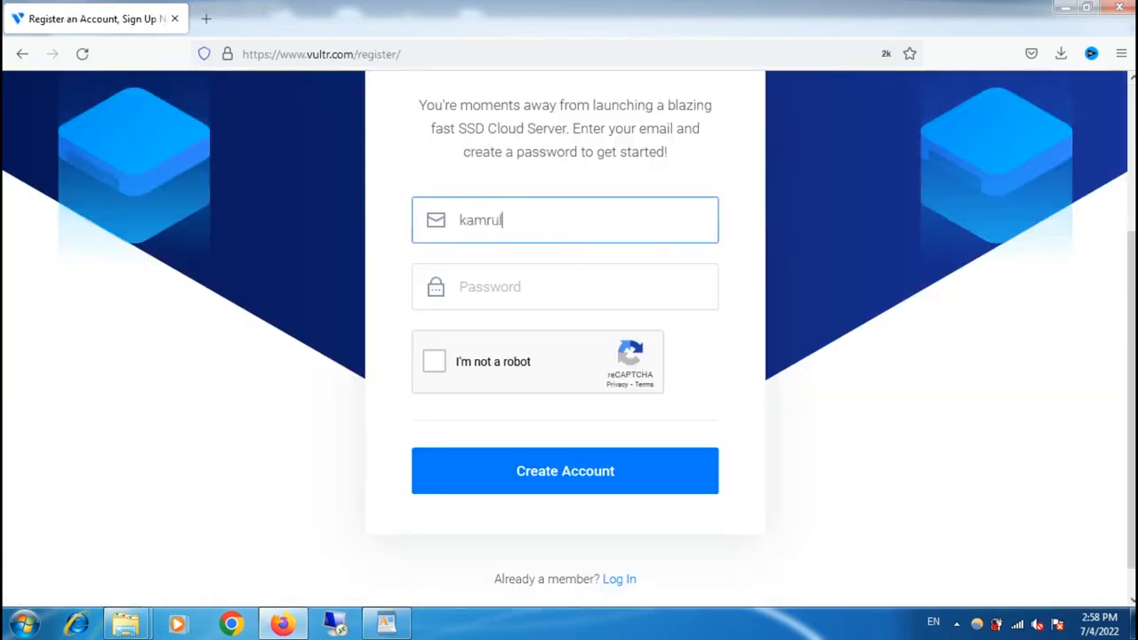
pyautogui.click(565, 286)
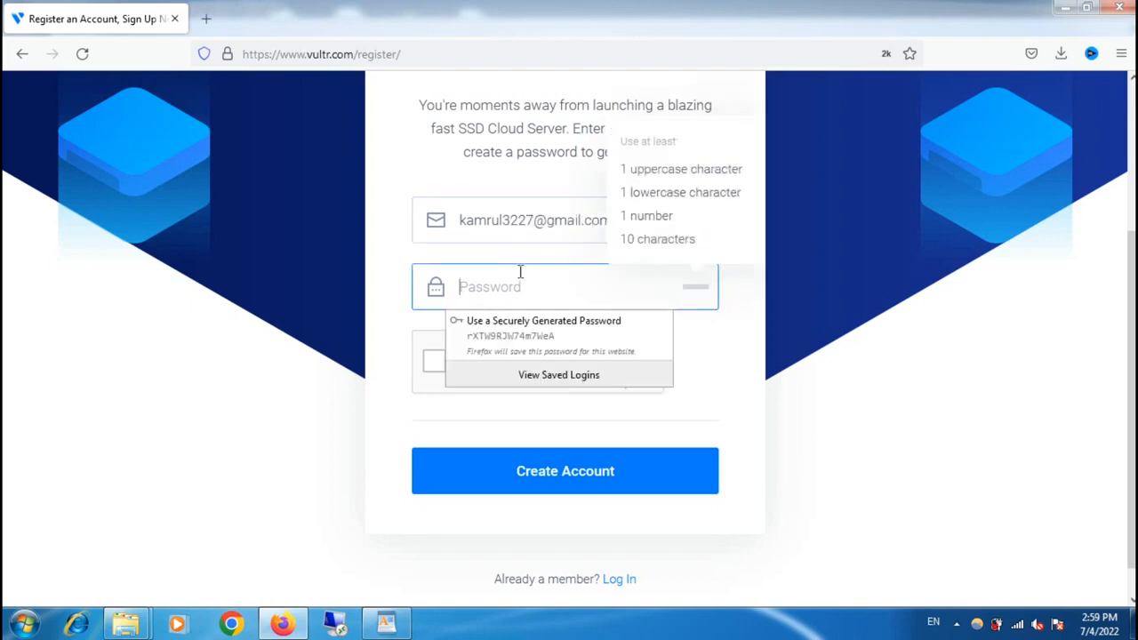
pyautogui.click(566, 470)
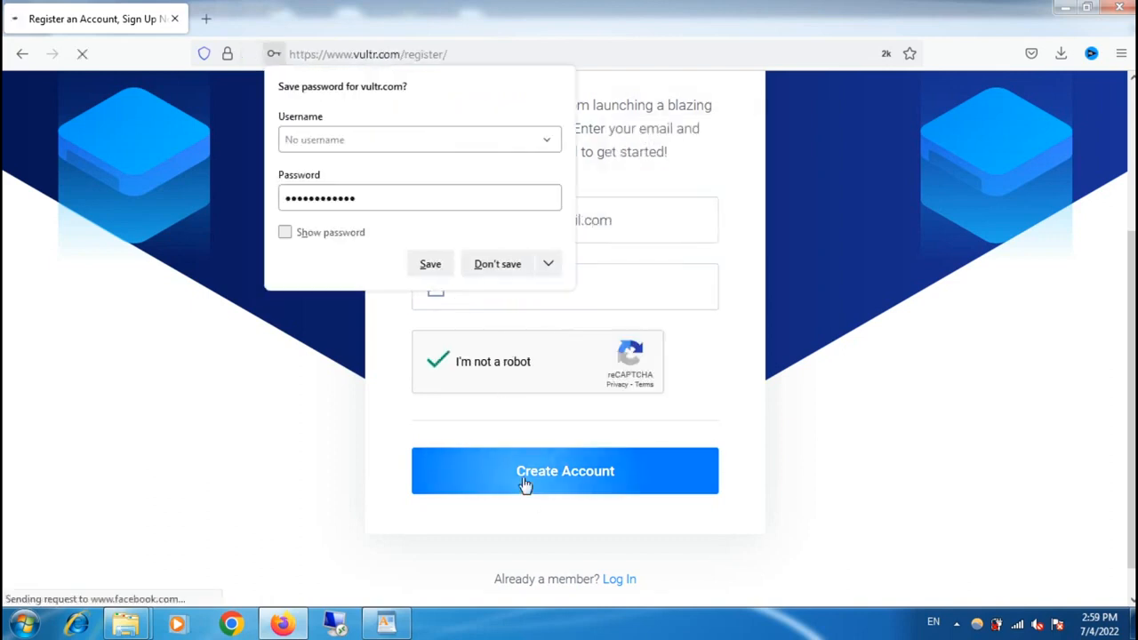
pyautogui.click(565, 470)
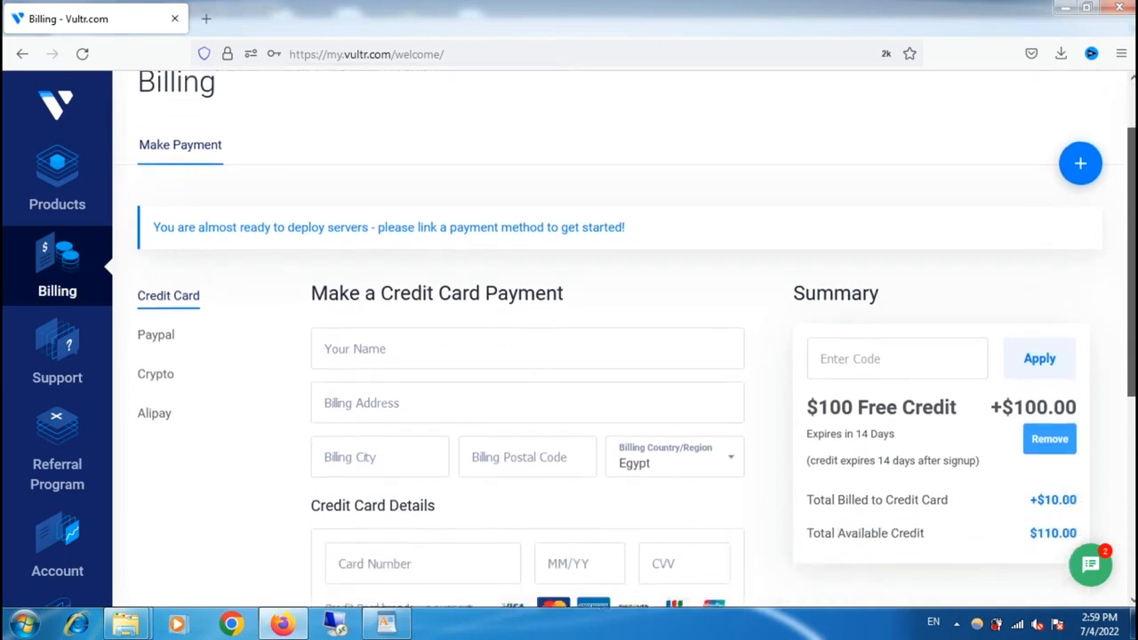
# Scroll the Billing page down to the credit card deposit options.
pyautogui.scroll(3)
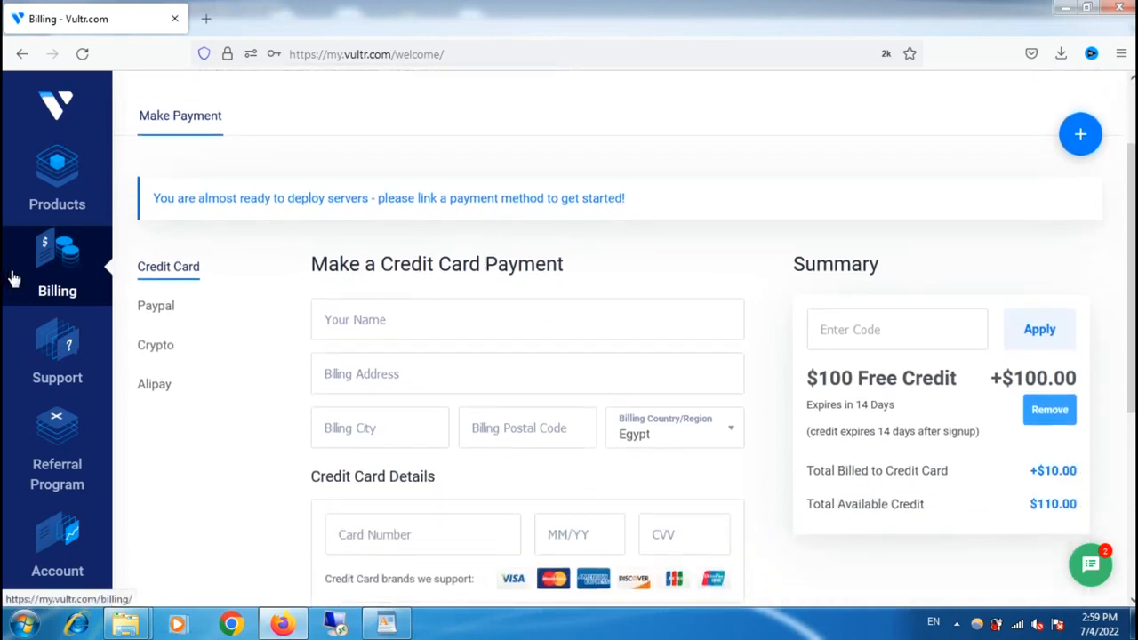
pyautogui.moveTo(452, 245)
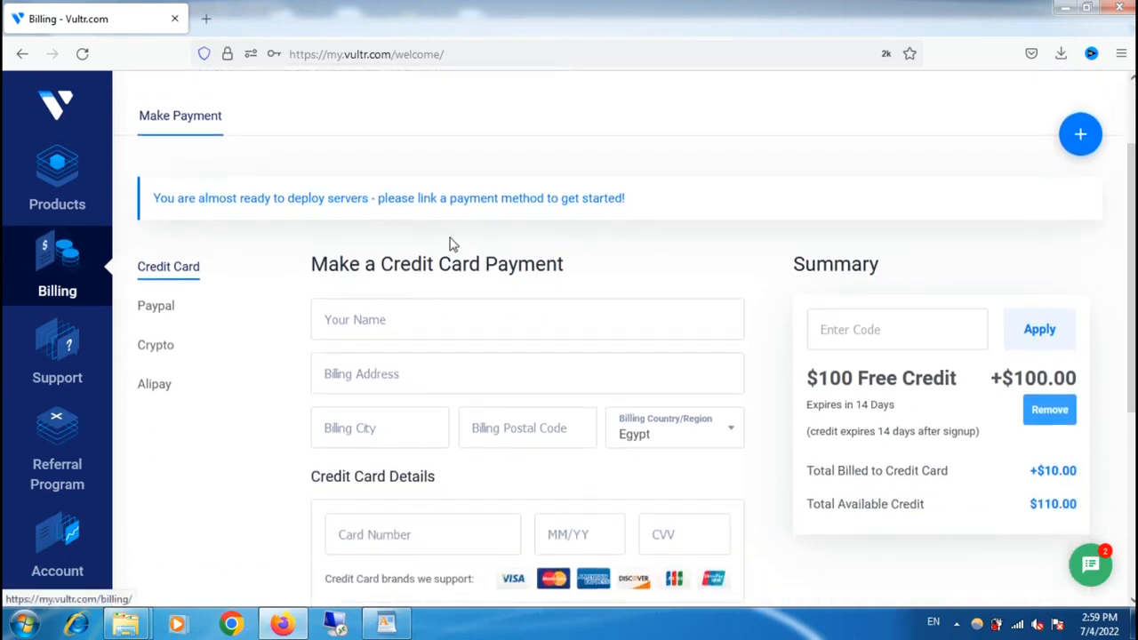
pyautogui.scroll(-3)
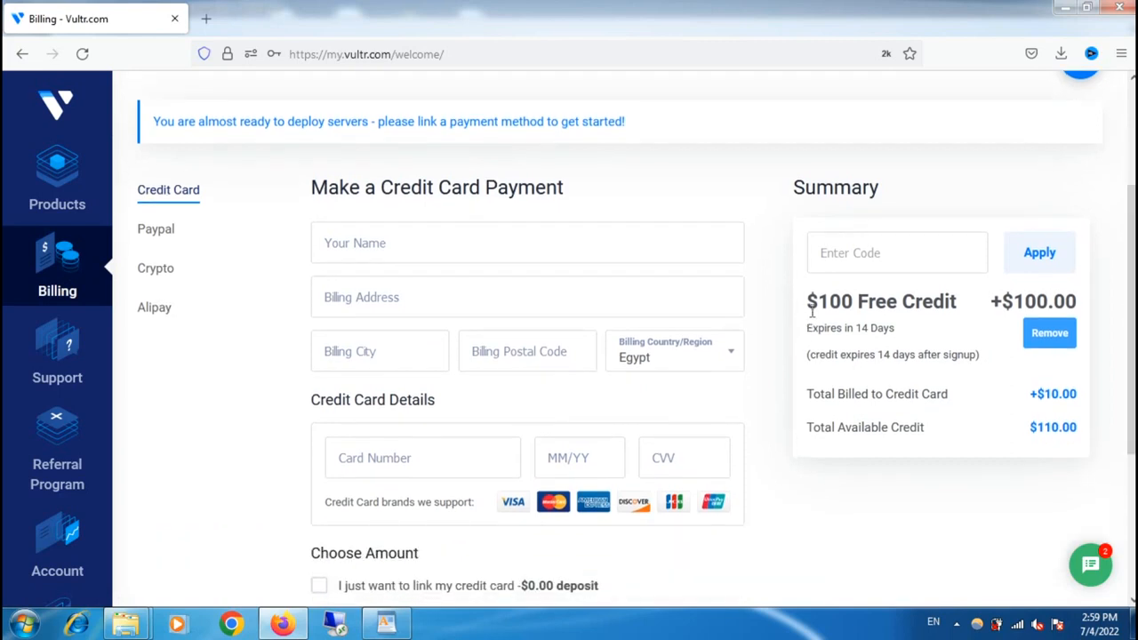
pyautogui.moveTo(964, 401)
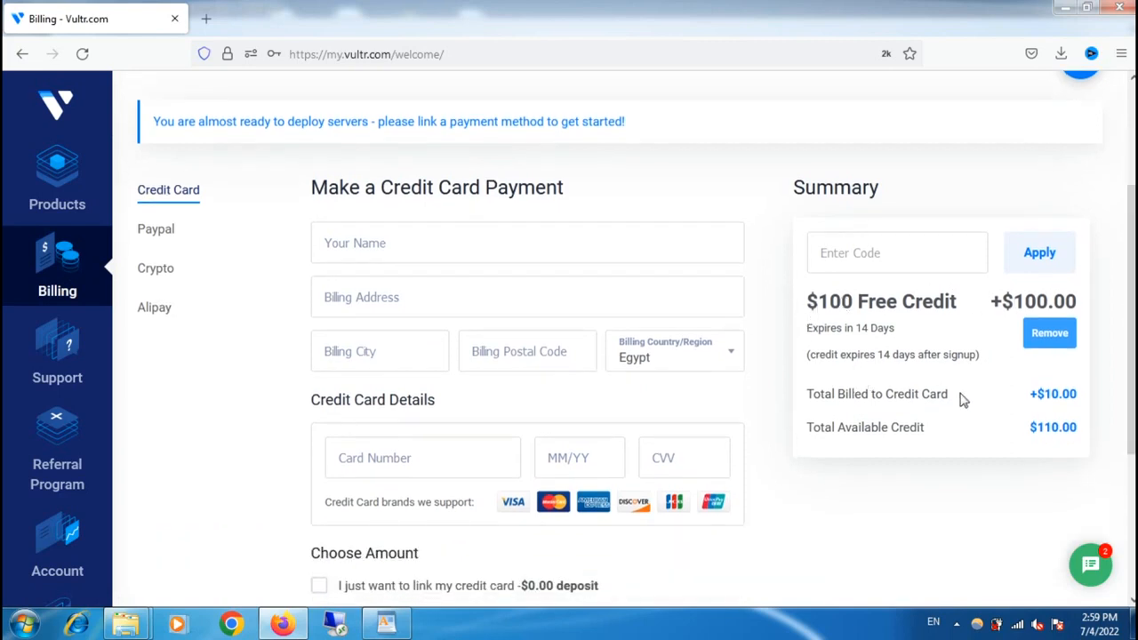
pyautogui.scroll(-3)
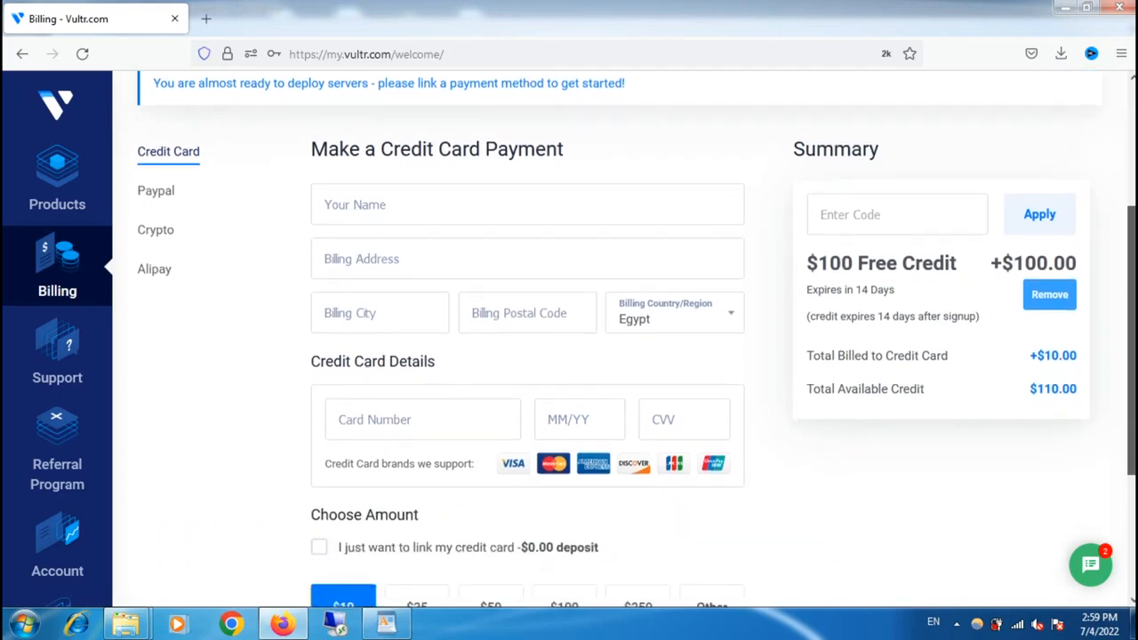
pyautogui.scroll(-3)
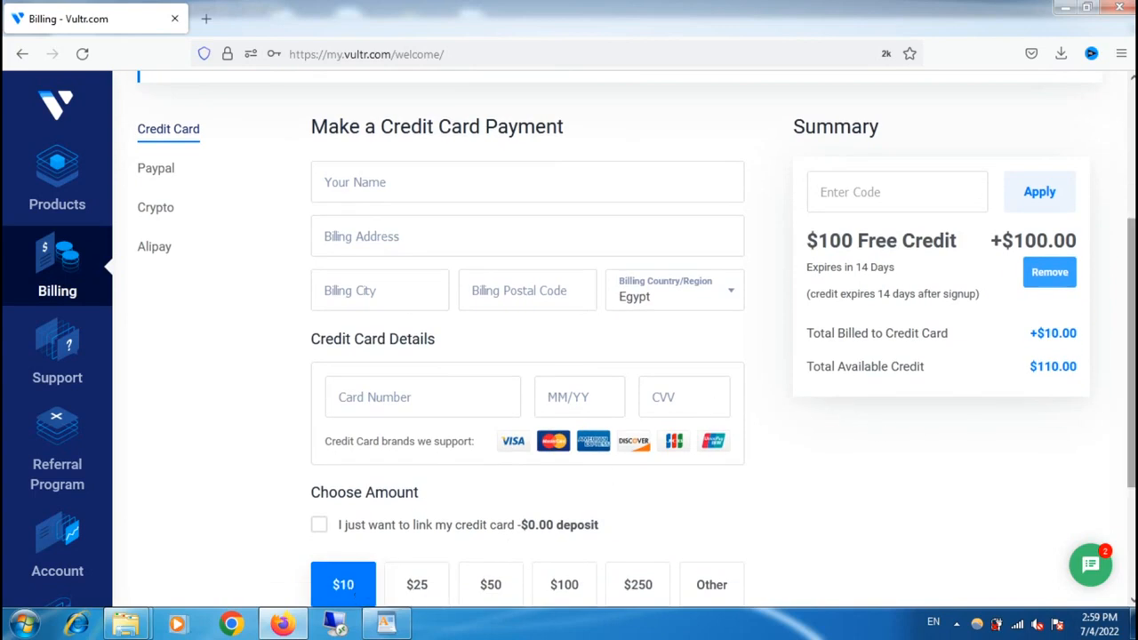
# Try the $10 and Other amount deposits, entering 7 and 38, leaving $100 credit shown.
pyautogui.click(712, 583)
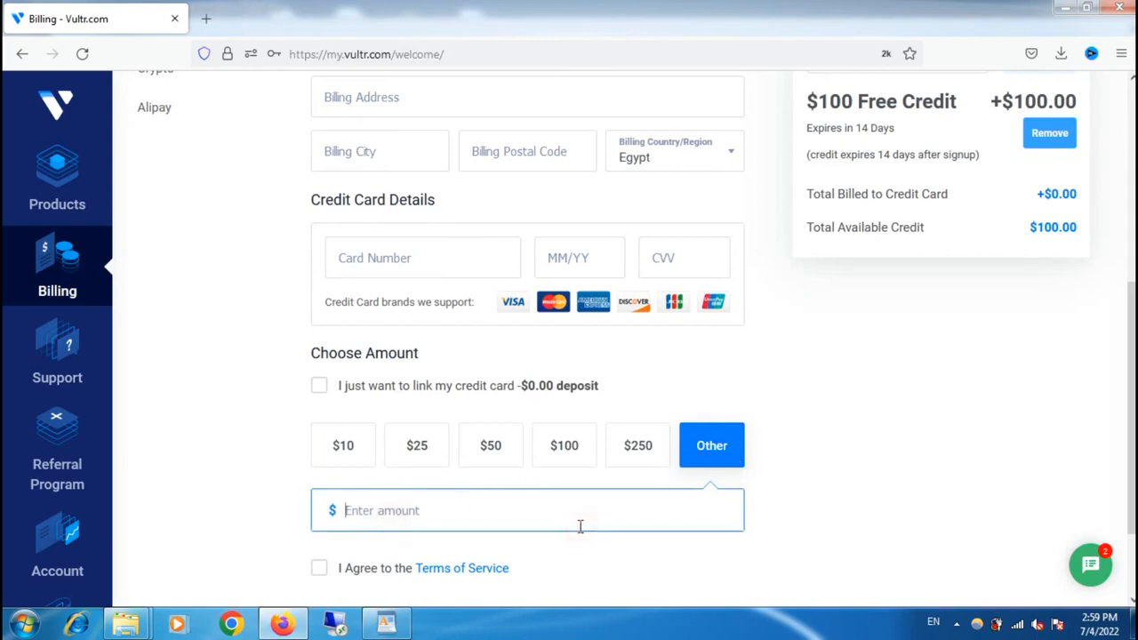
pyautogui.click(342, 445)
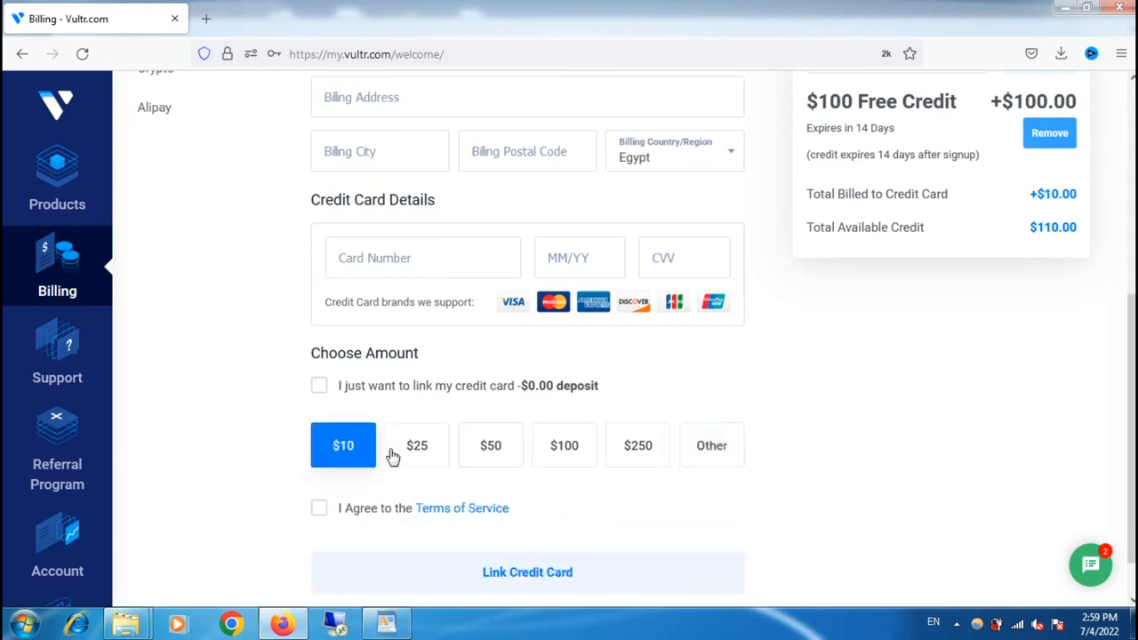
pyautogui.click(712, 445)
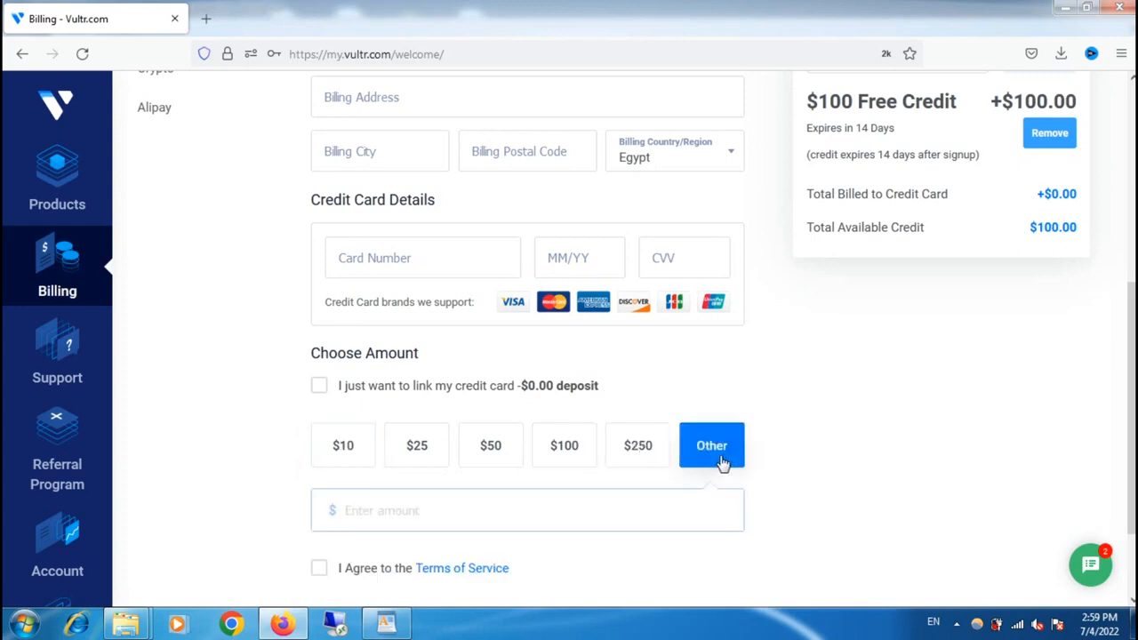
pyautogui.write('7')
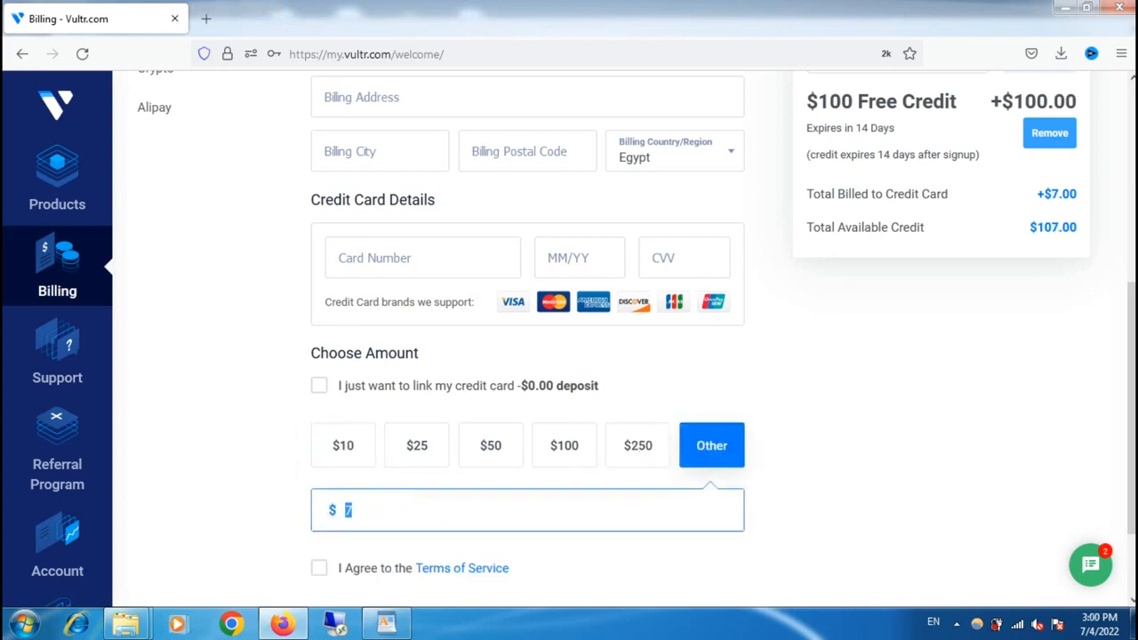
pyautogui.write('38')
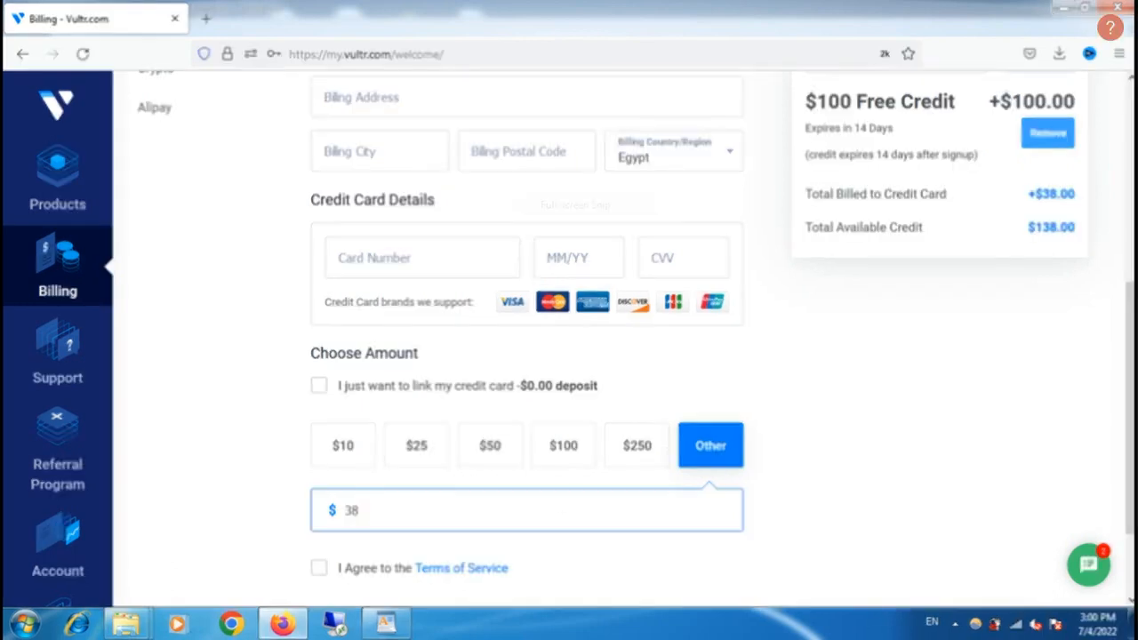
pyautogui.scroll(3)
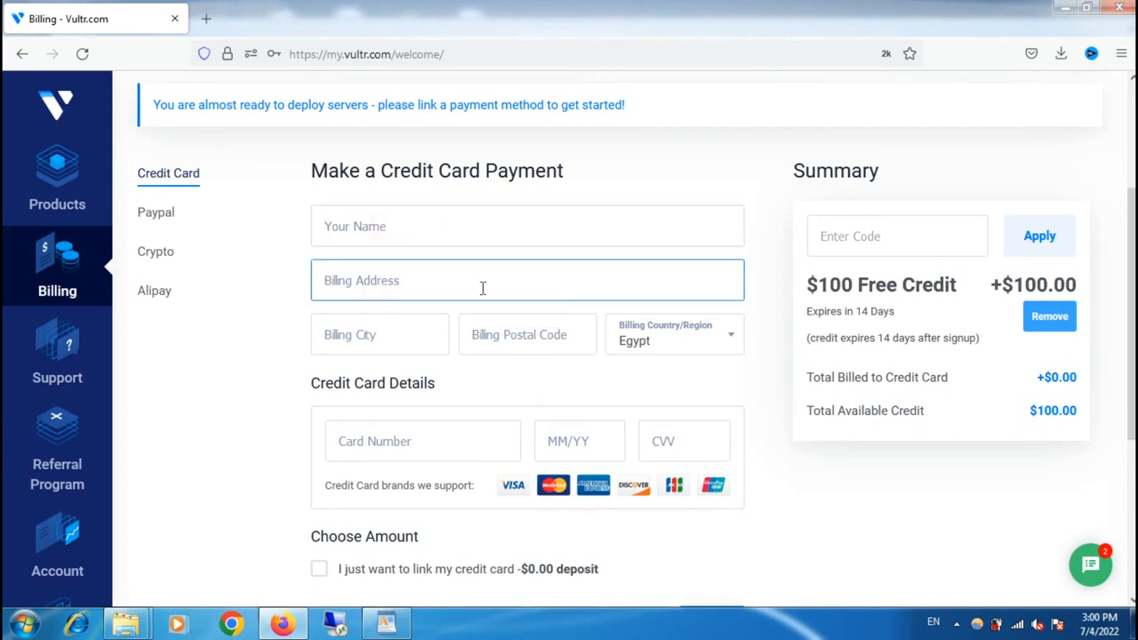
# Visit the postal code and card number fields, then switch the payment method to PayPal.
pyautogui.click(527, 334)
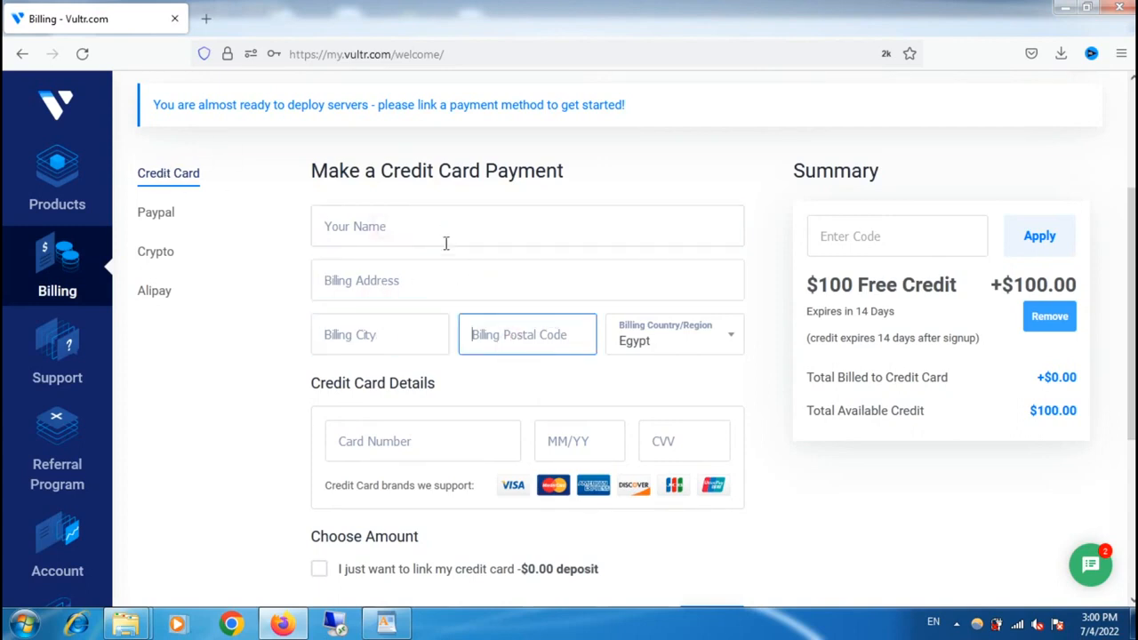
pyautogui.click(423, 441)
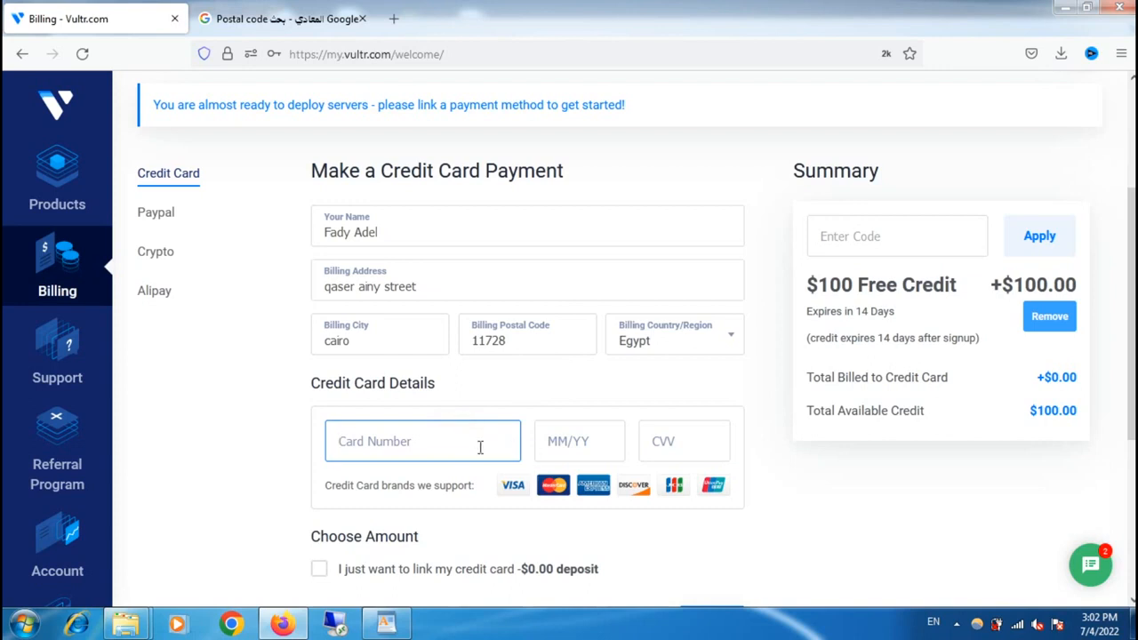
pyautogui.click(683, 441)
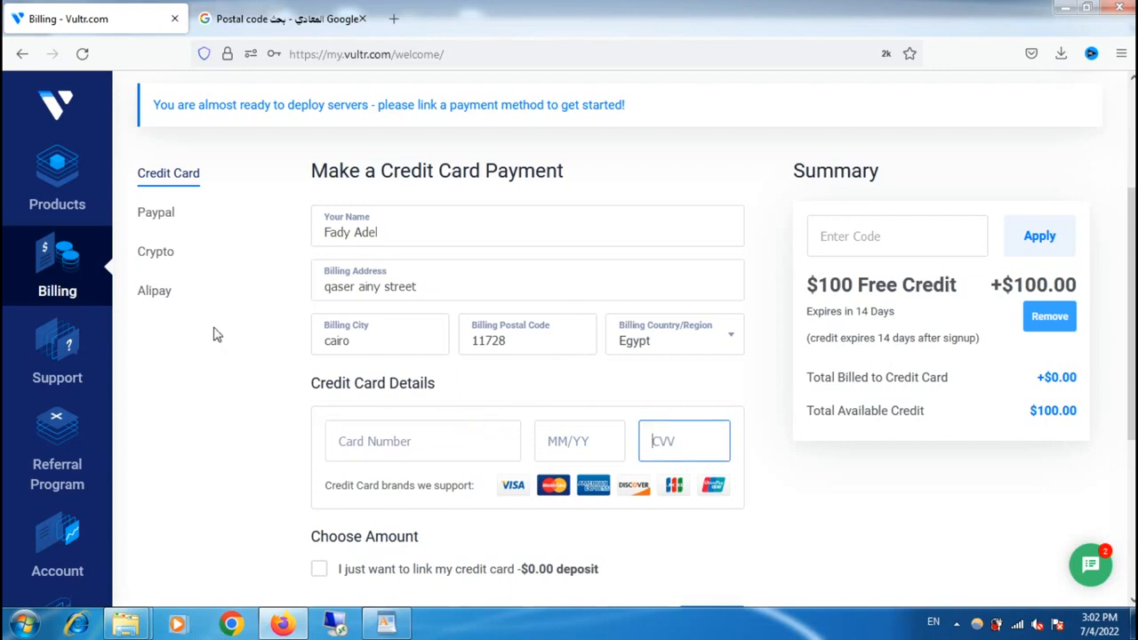
pyautogui.click(157, 211)
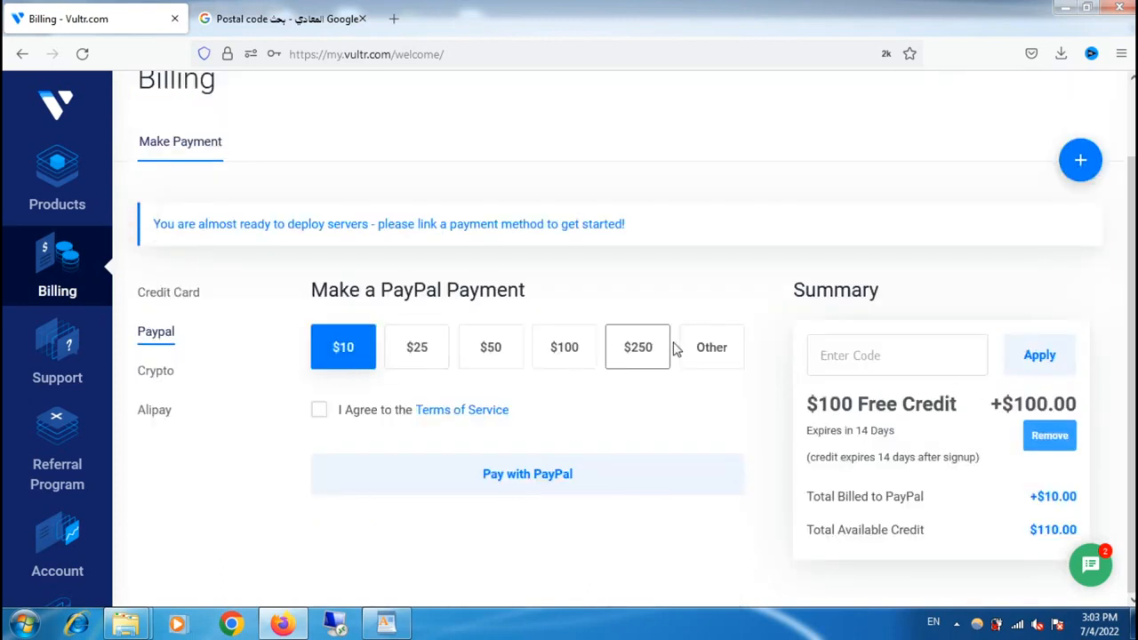
# Choose Other amount, check the promo code box, and go to Products to deploy a server.
pyautogui.click(712, 347)
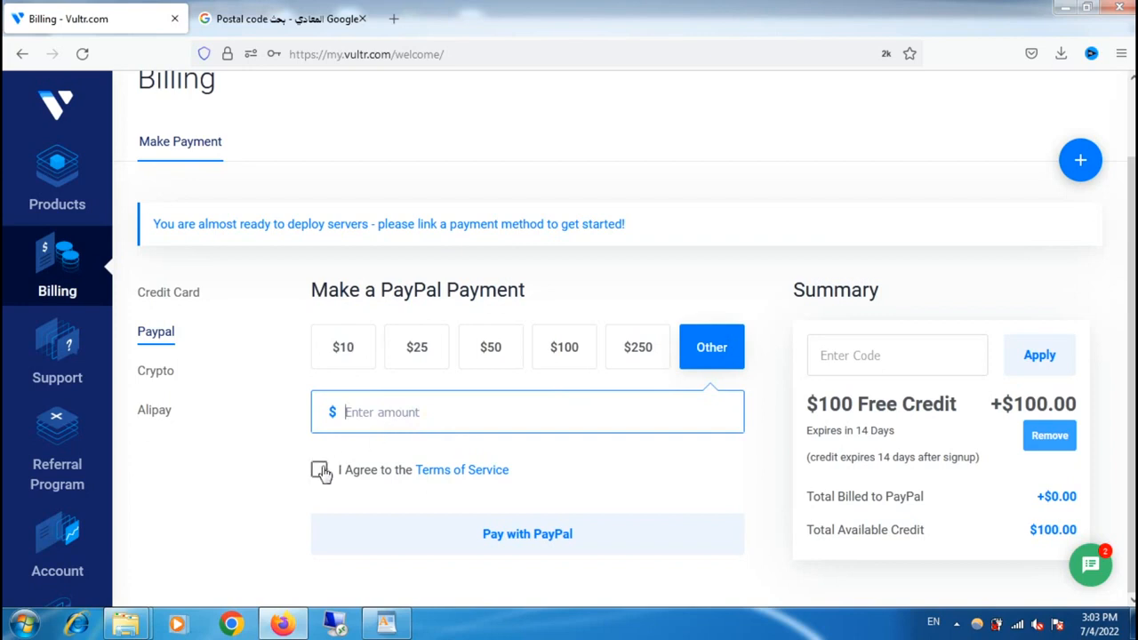
pyautogui.moveTo(715, 377)
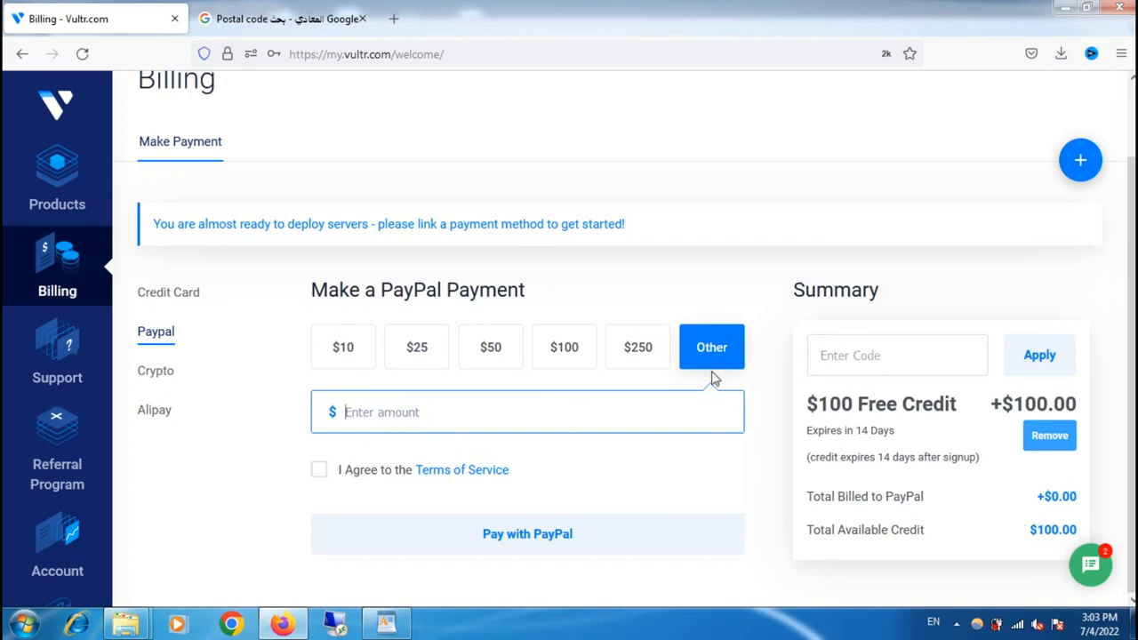
pyautogui.moveTo(388, 181)
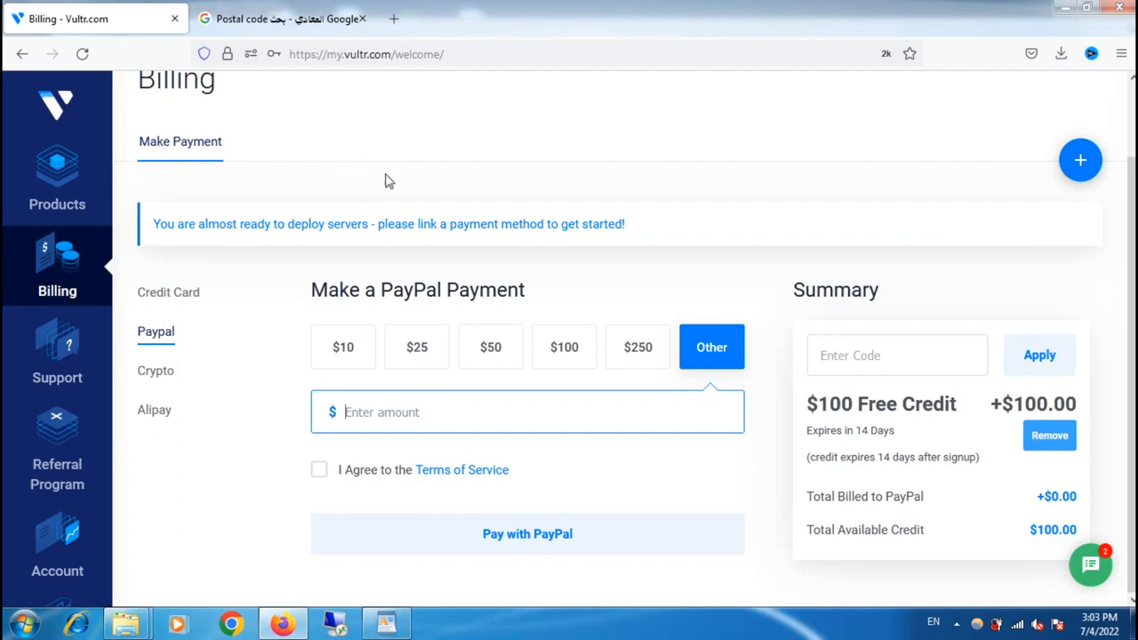
pyautogui.click(897, 356)
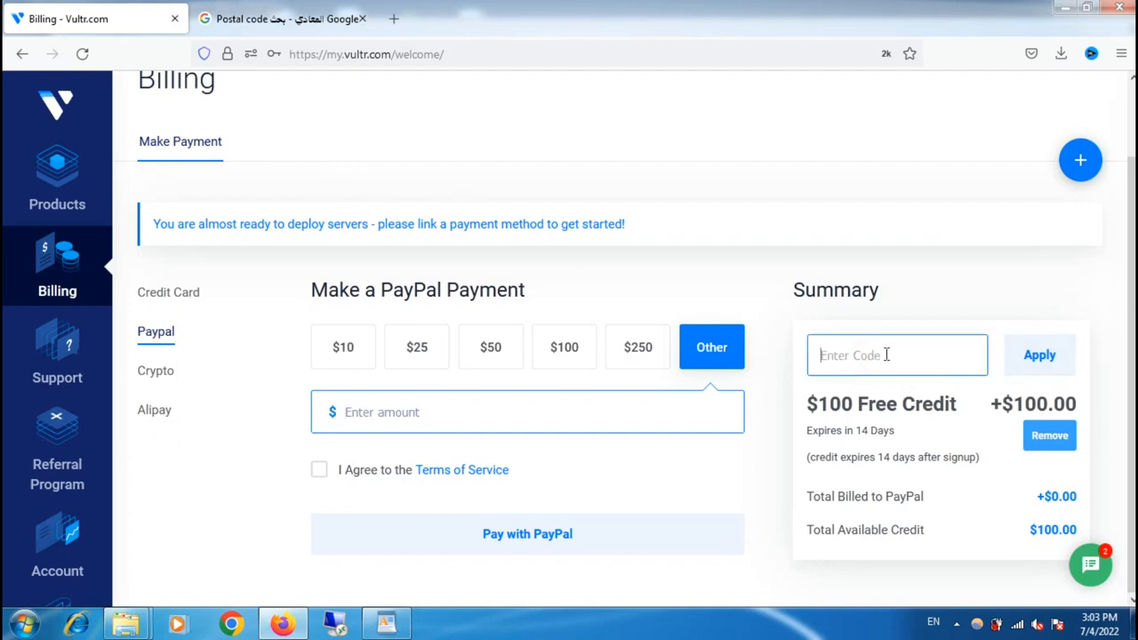
pyautogui.click(57, 169)
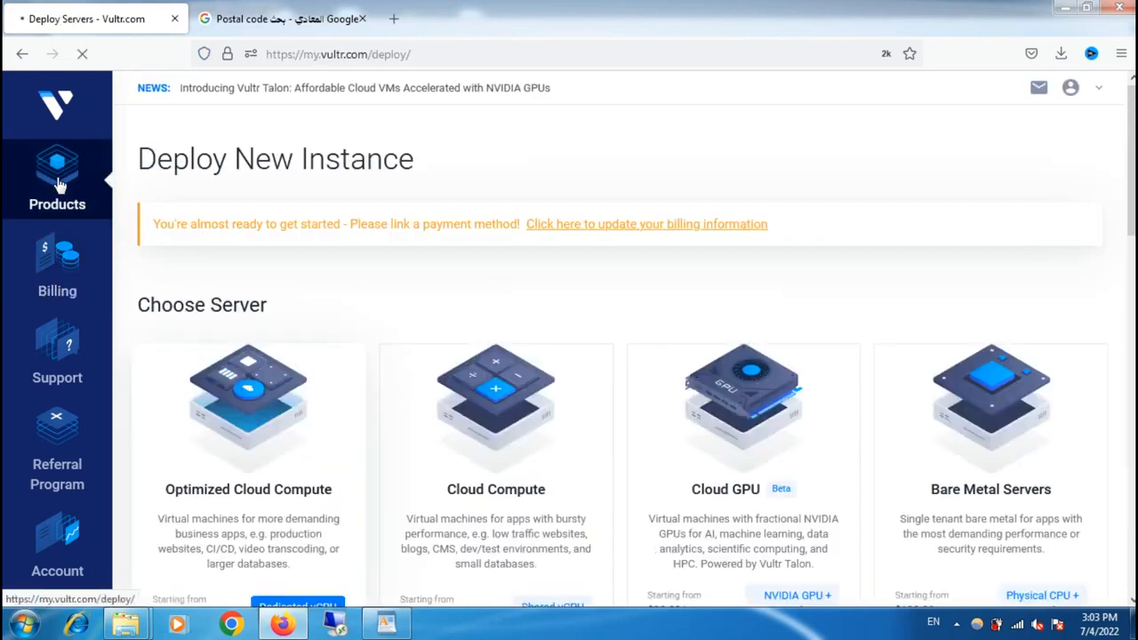
# Pick Cloud Compute as the server type, bringing the summary to $14.40 per month.
pyautogui.click(249, 409)
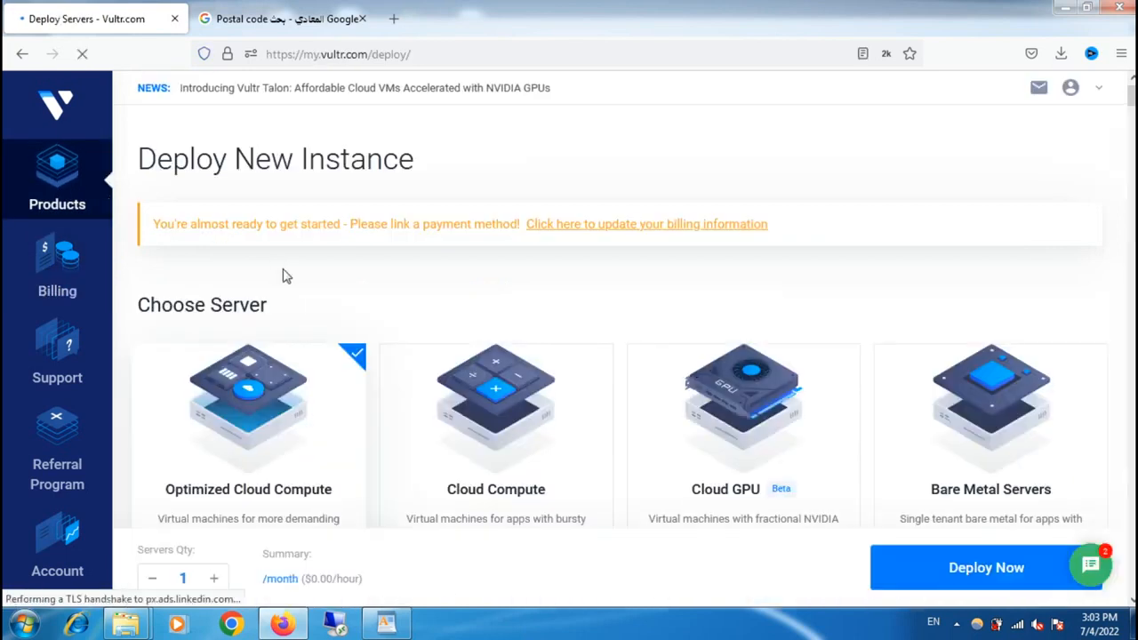
pyautogui.scroll(-3)
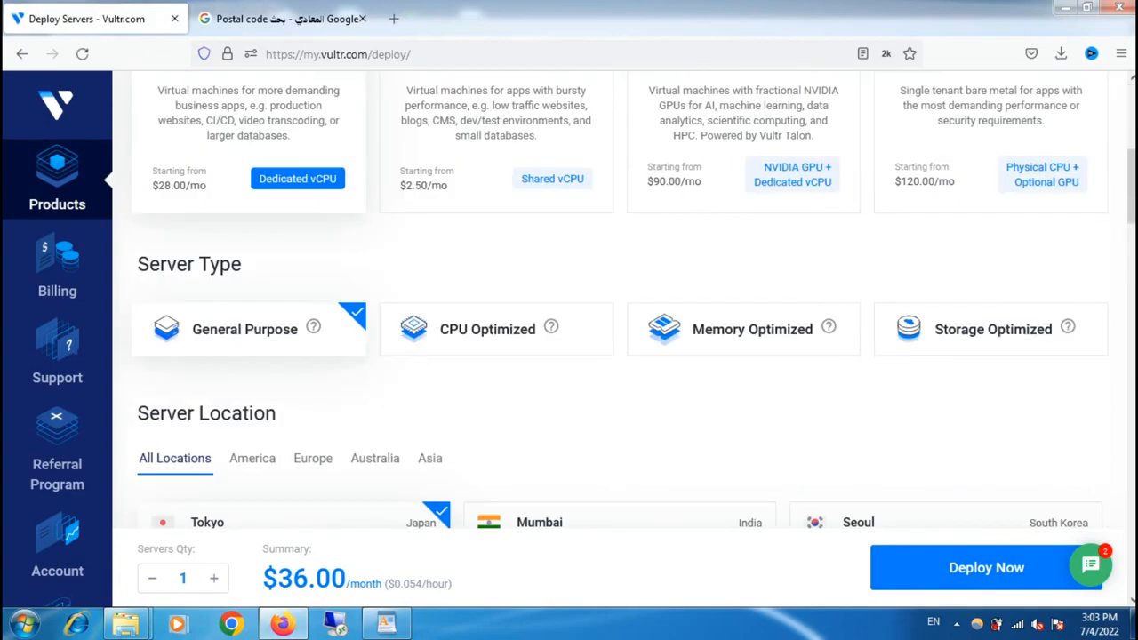
pyautogui.scroll(3)
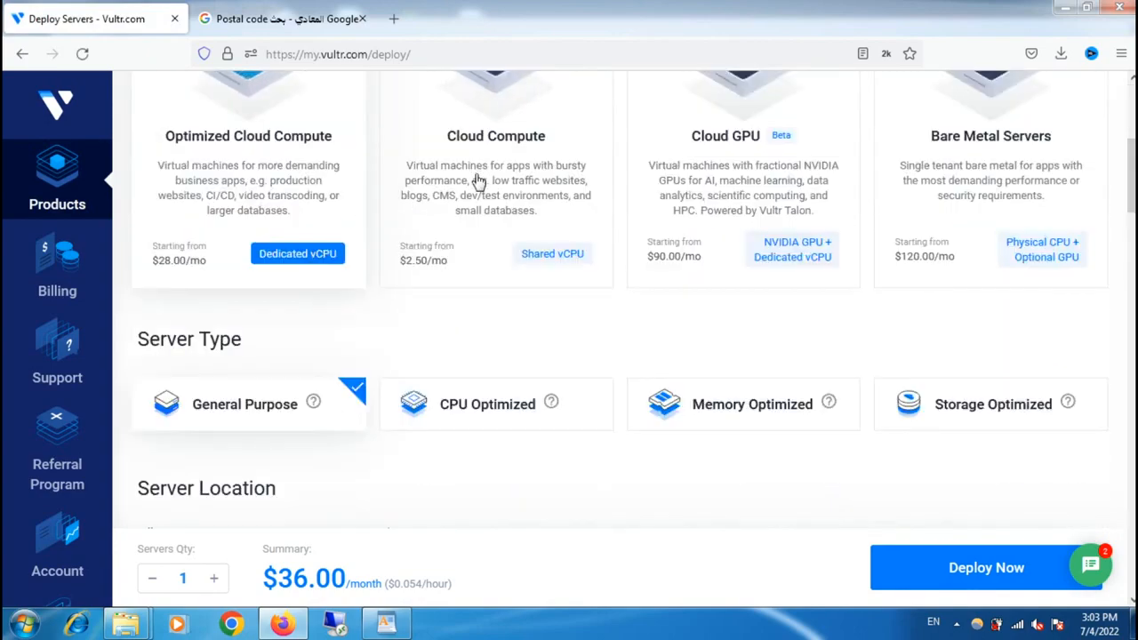
pyautogui.click(551, 252)
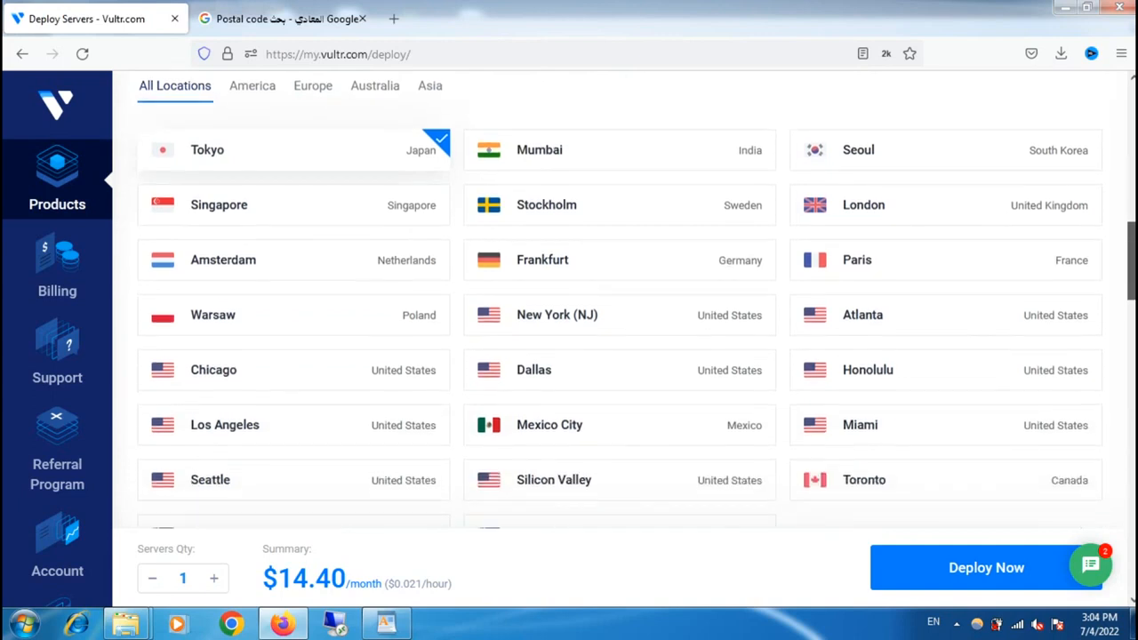
pyautogui.scroll(-3)
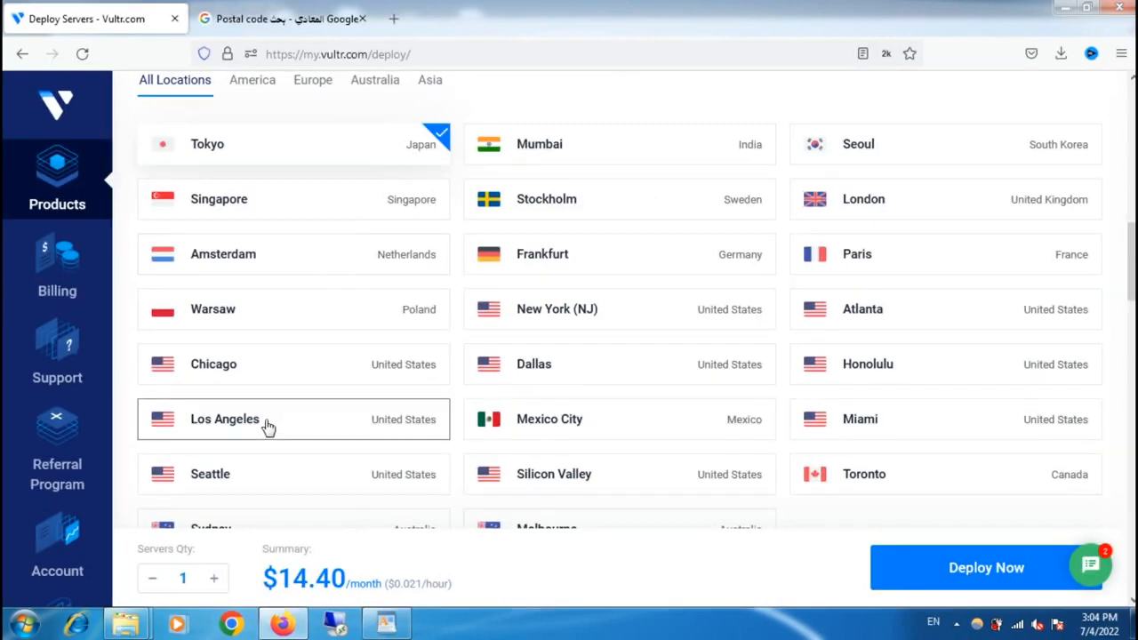
pyautogui.scroll(-3)
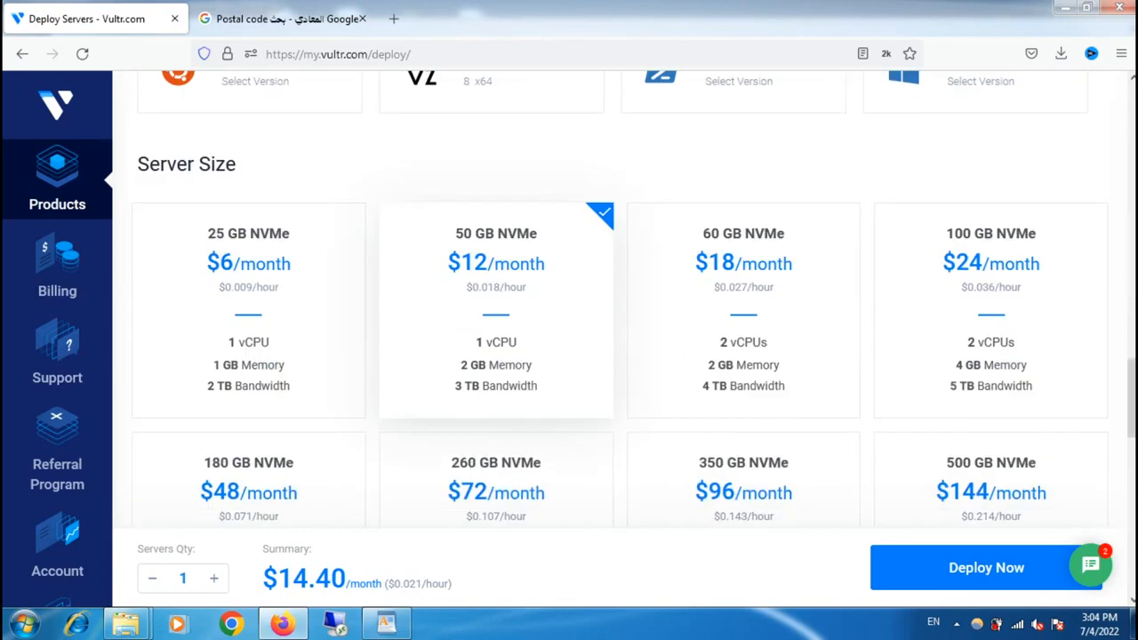
pyautogui.scroll(3)
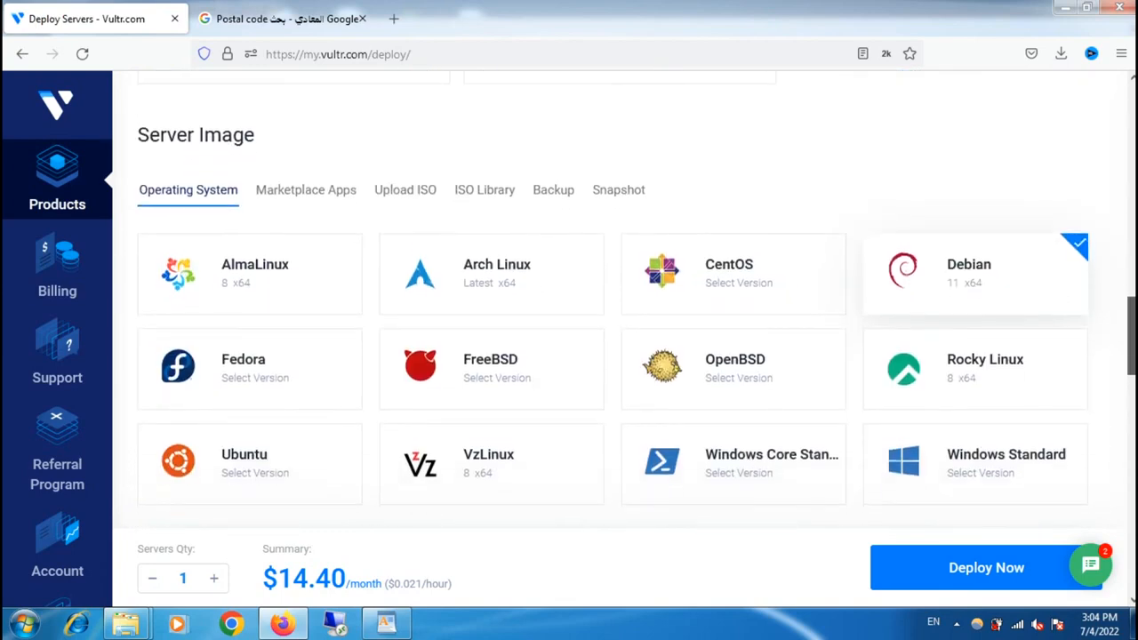
pyautogui.scroll(-3)
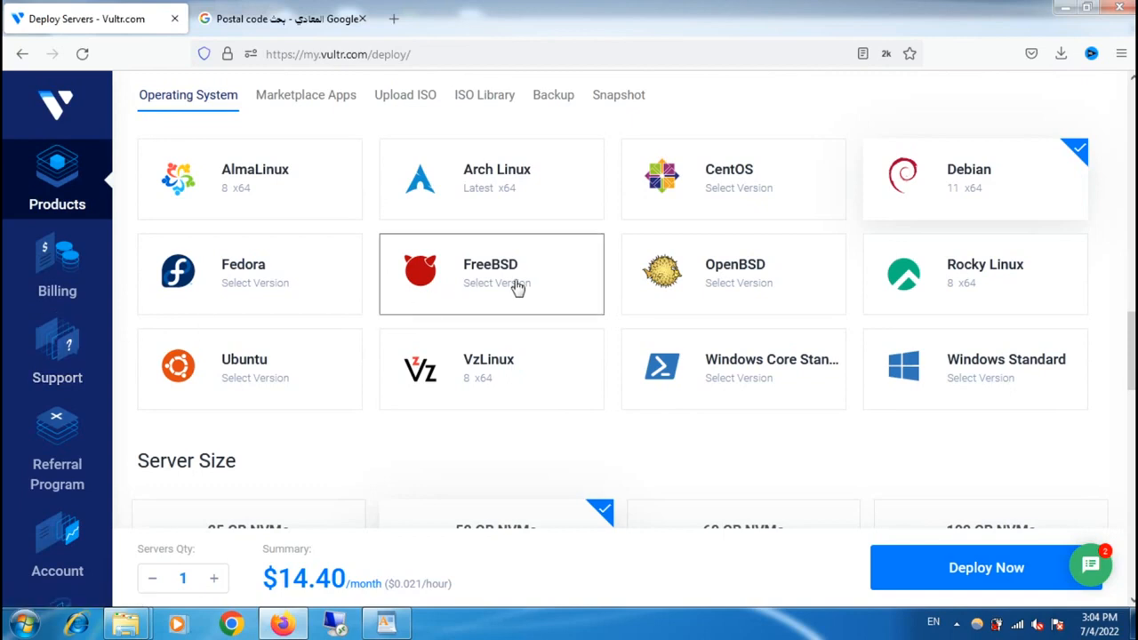
pyautogui.scroll(-3)
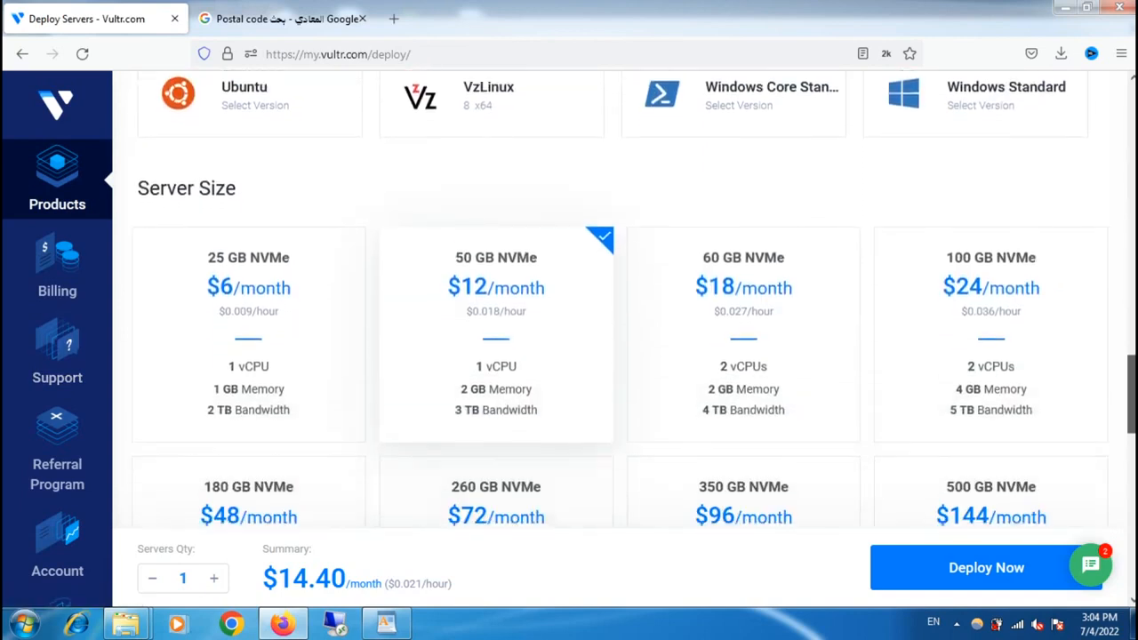
pyautogui.scroll(-3)
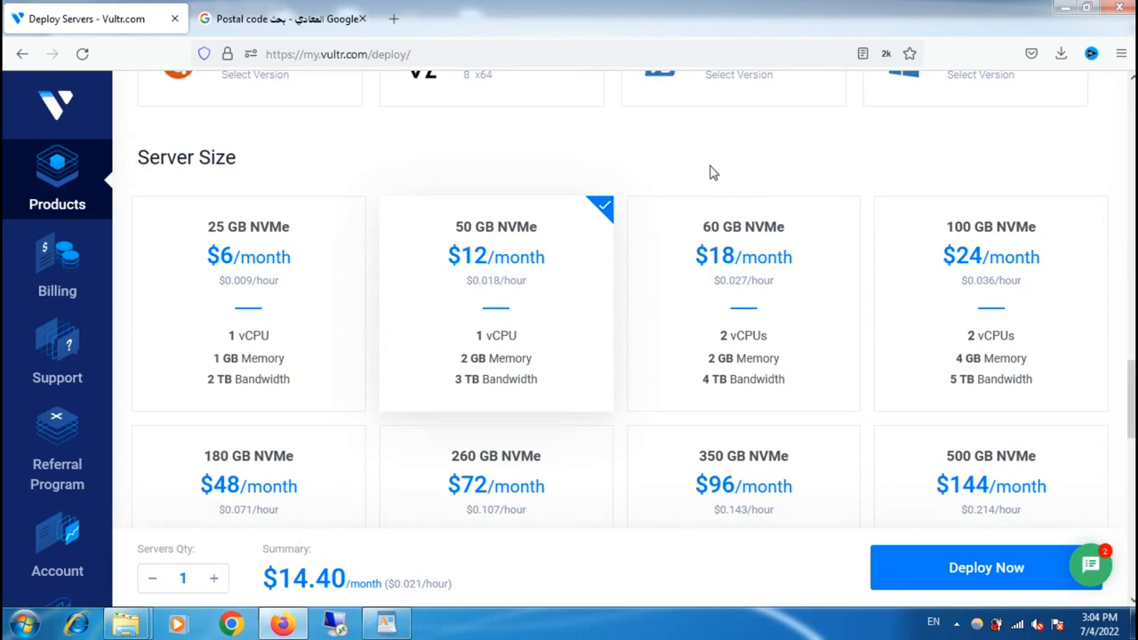
pyautogui.moveTo(499, 296)
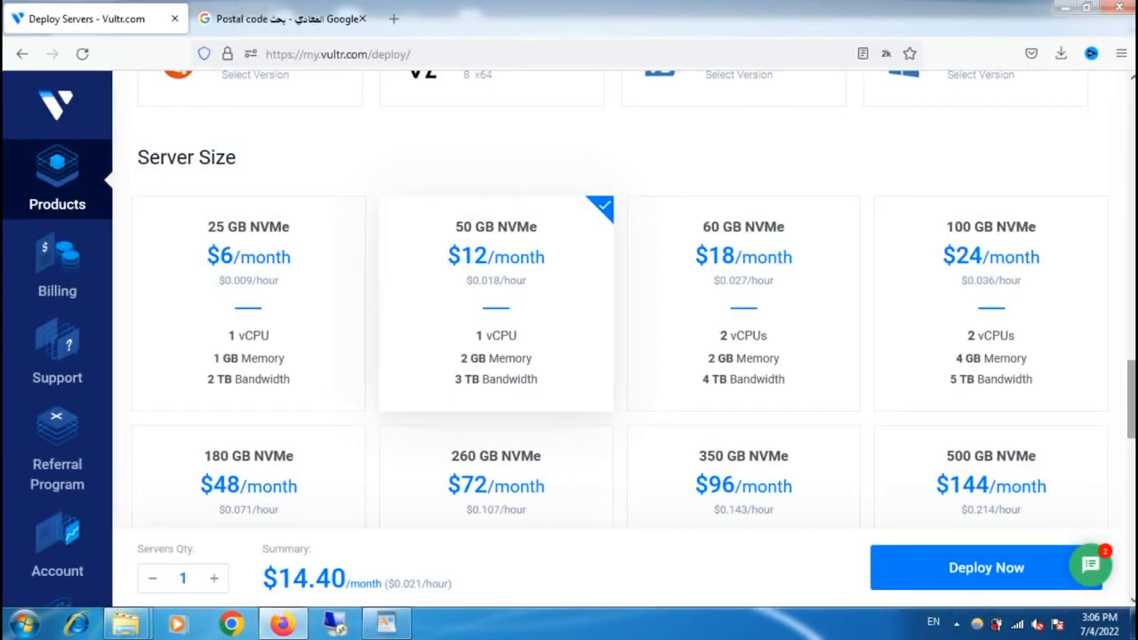
pyautogui.scroll(-3)
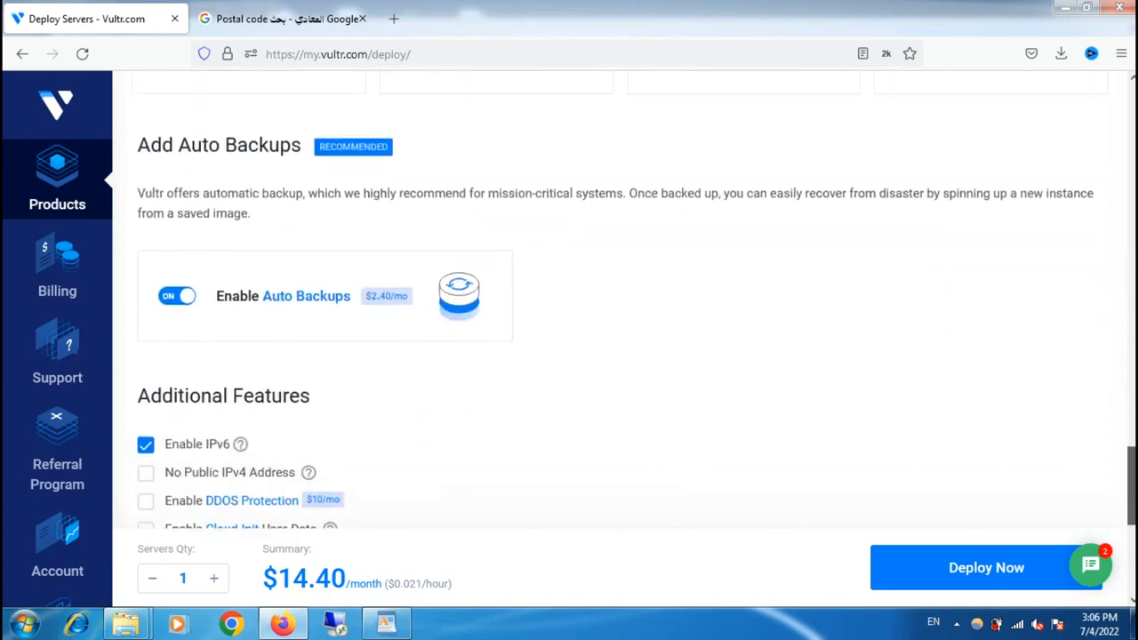
# Deploy the configured server with Deploy Now.
pyautogui.scroll(3)
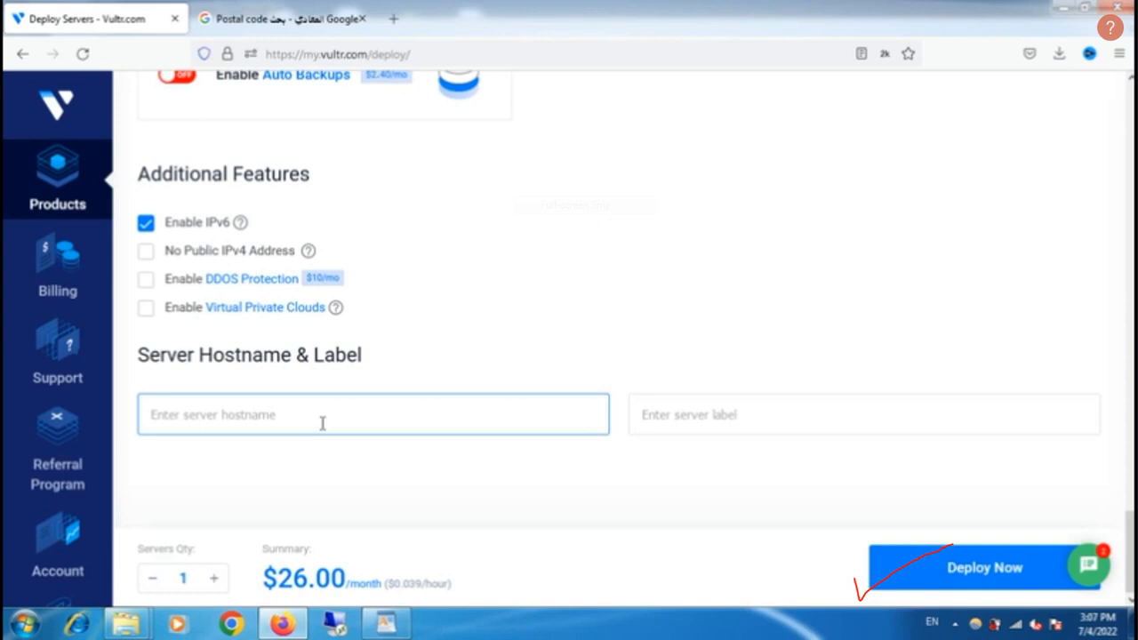
pyautogui.click(985, 567)
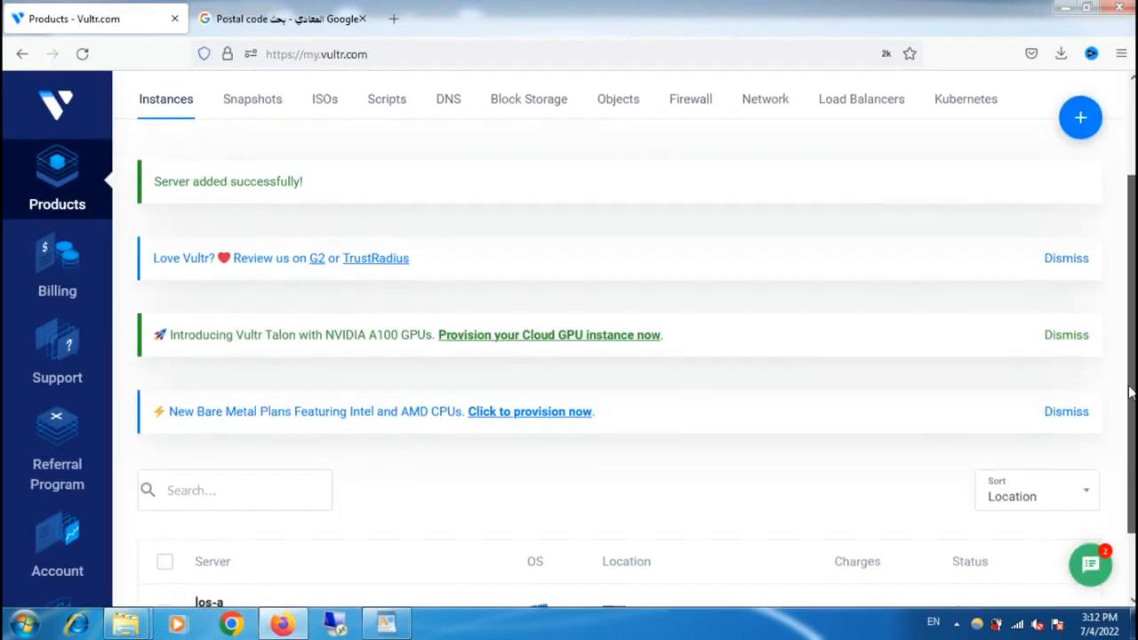
# Watch the Instances list until the los-a Los Angeles server shows Running.
pyautogui.scroll(-3)
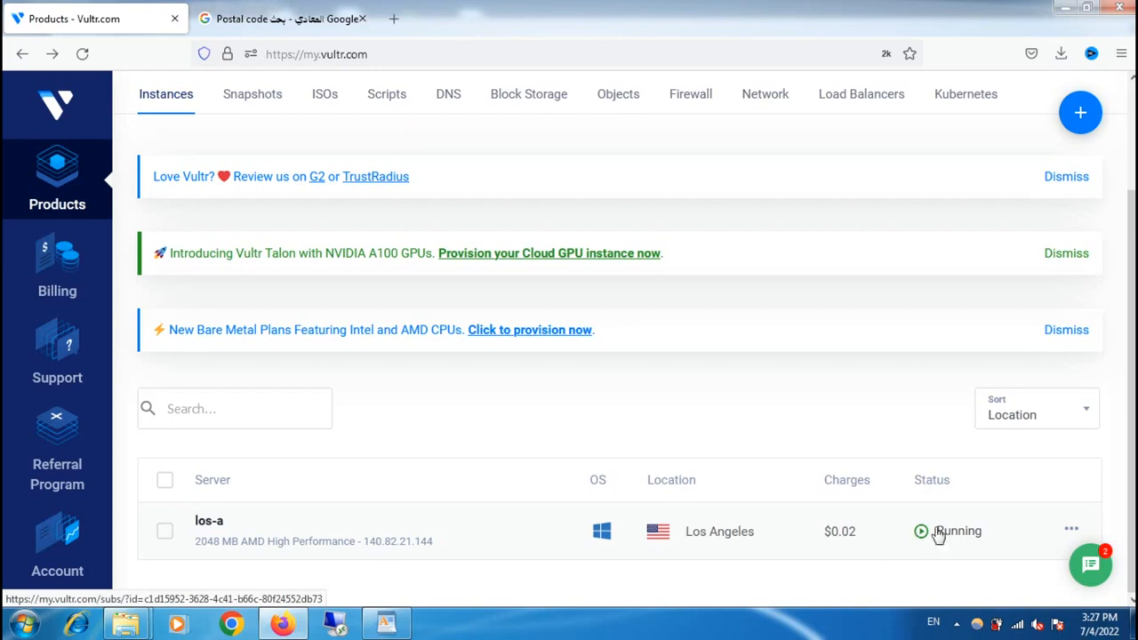
pyautogui.moveTo(925, 543)
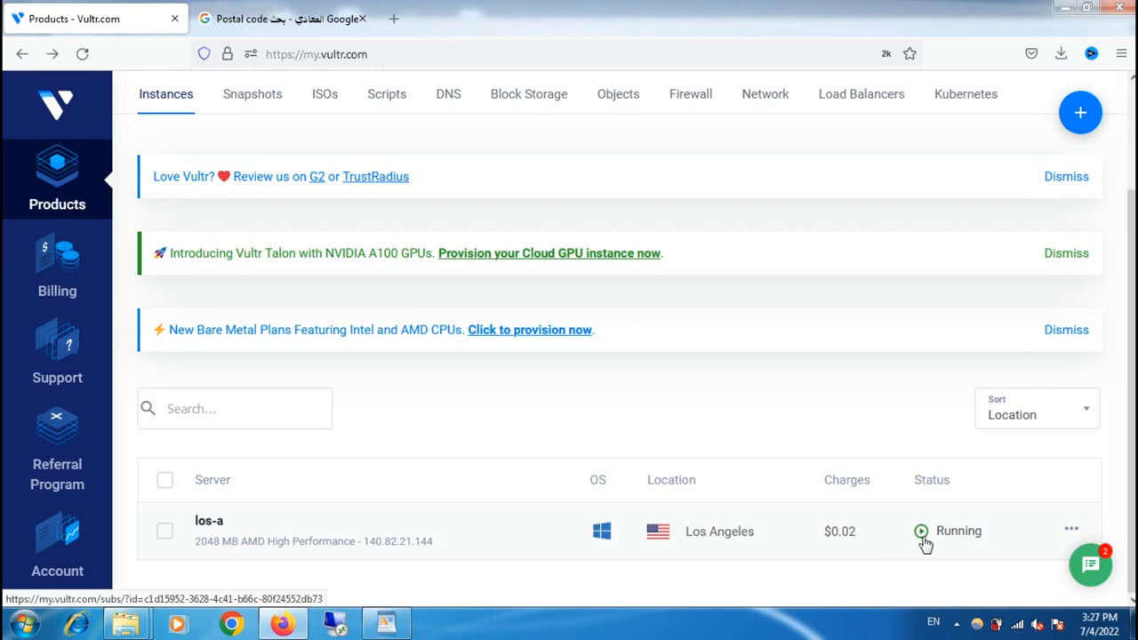
pyautogui.moveTo(1128, 505)
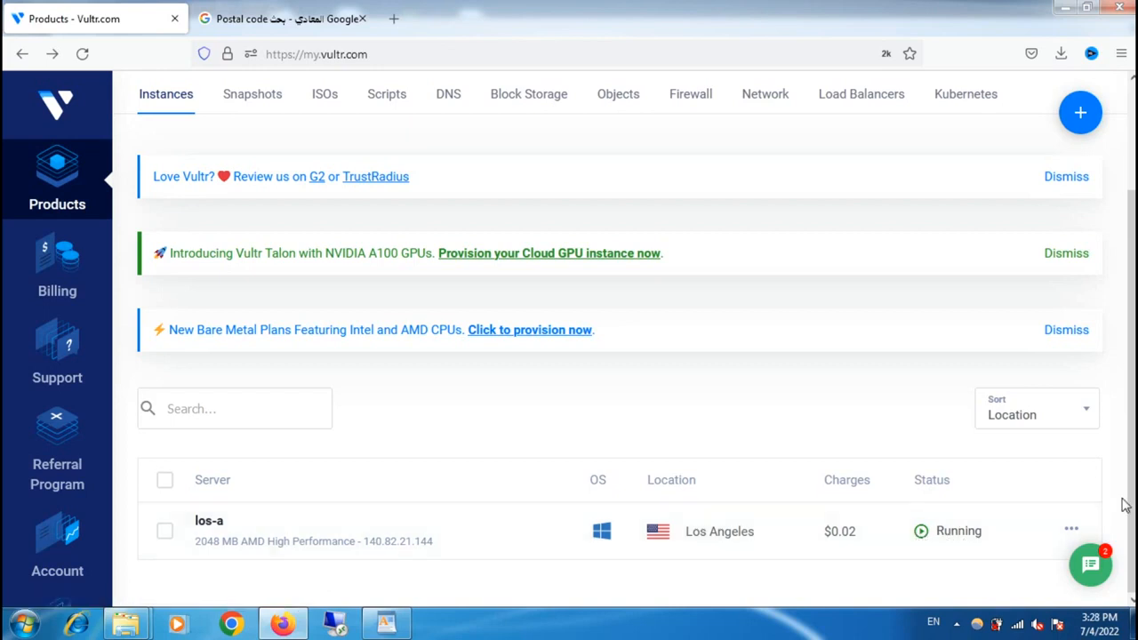
pyautogui.scroll(3)
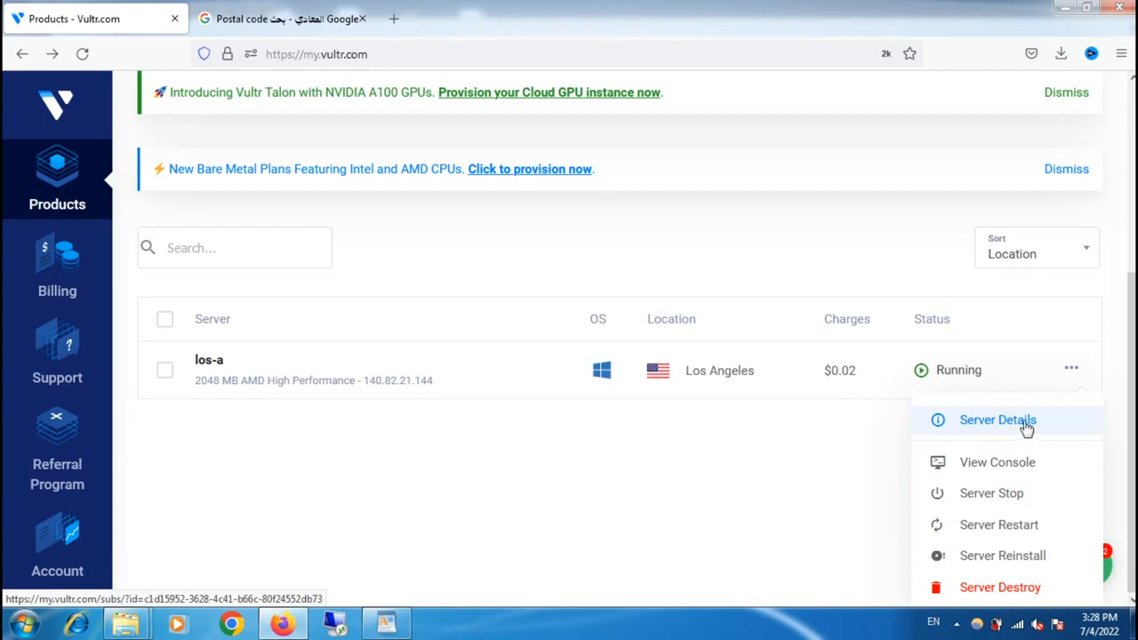
pyautogui.moveTo(982, 426)
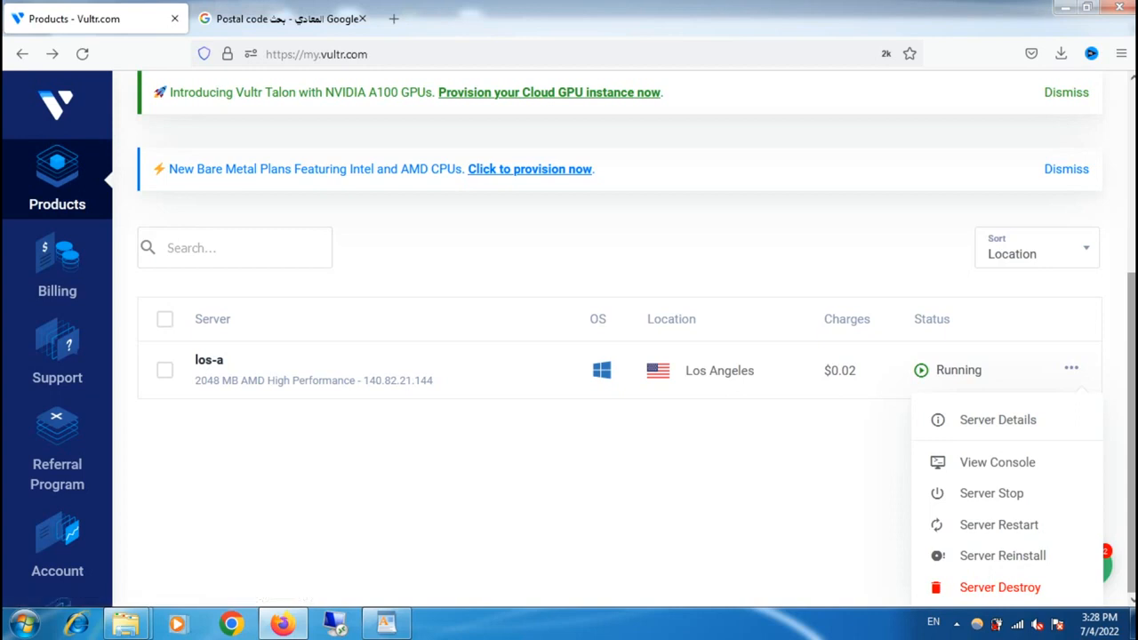
pyautogui.moveTo(1021, 445)
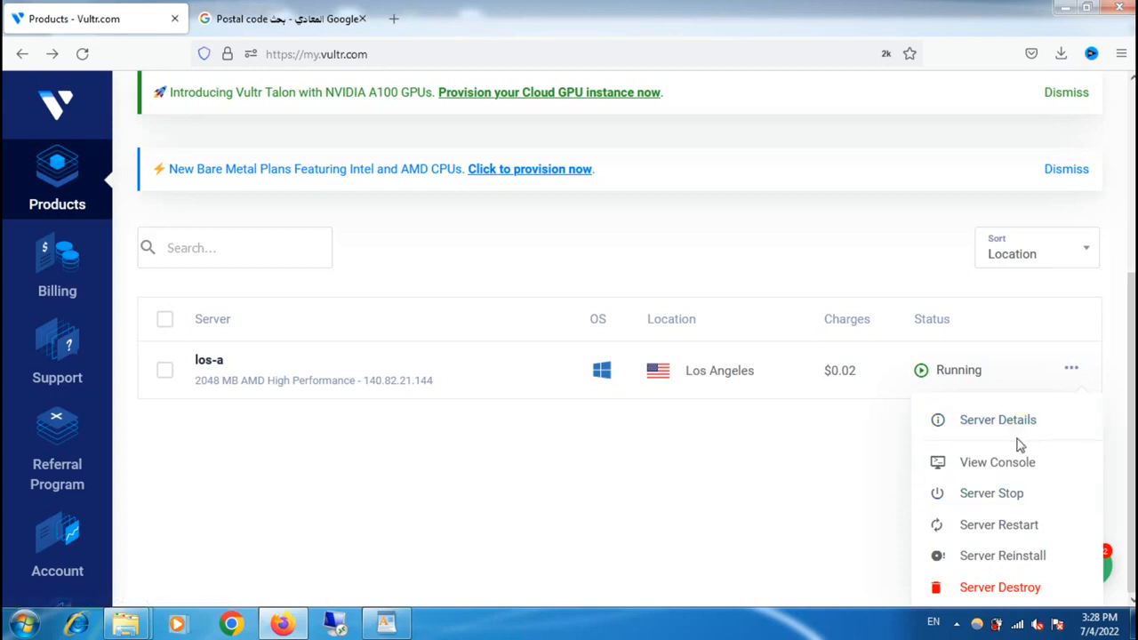
pyautogui.moveTo(989, 462)
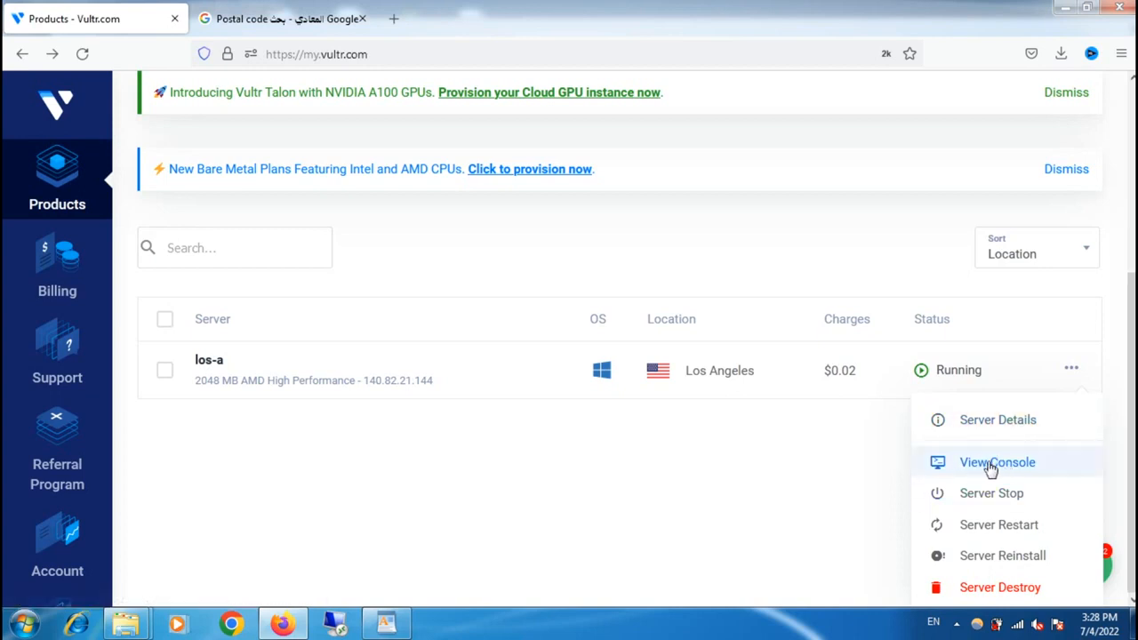
# Show the los-a server's action menu with details, console, stop, restart, reinstall and destroy.
pyautogui.click(996, 463)
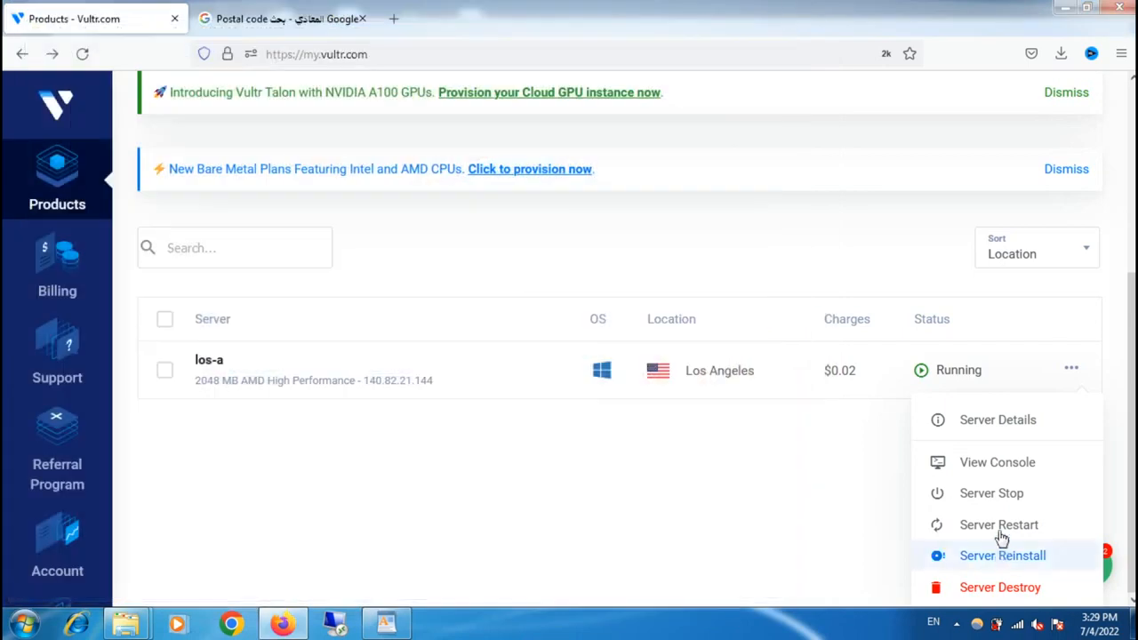
pyautogui.moveTo(992, 492)
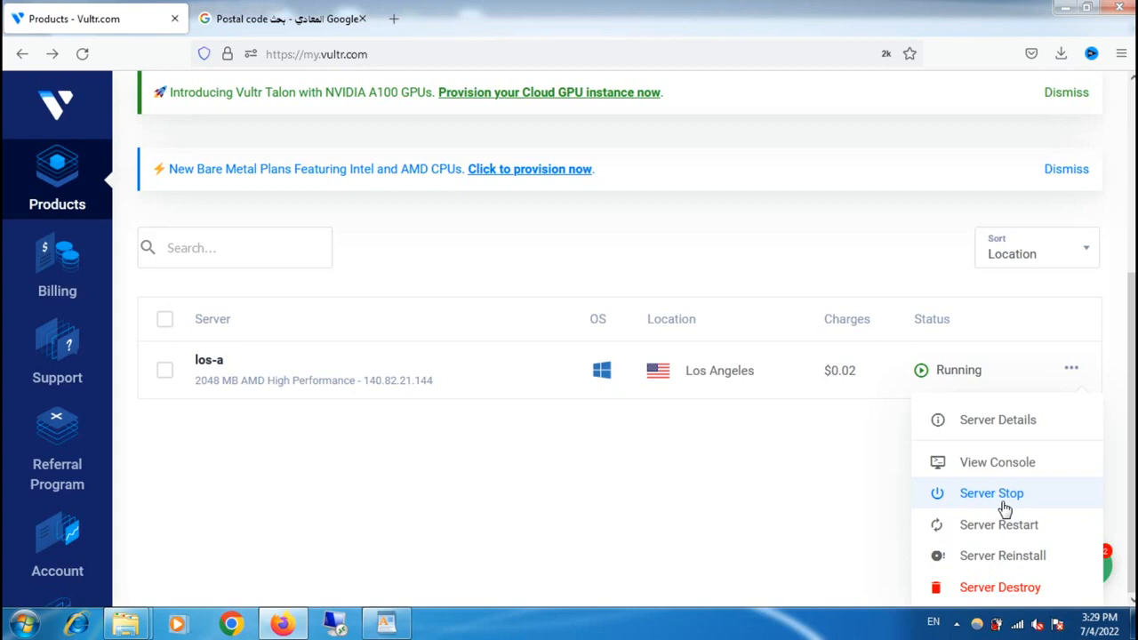
pyautogui.moveTo(998, 524)
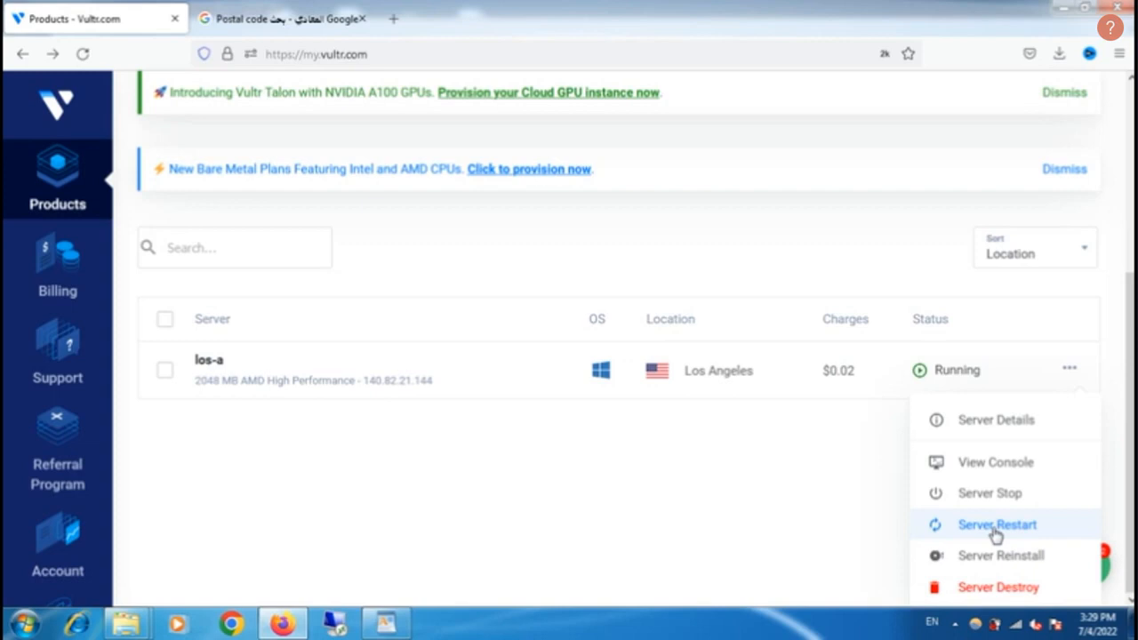
pyautogui.moveTo(964, 555)
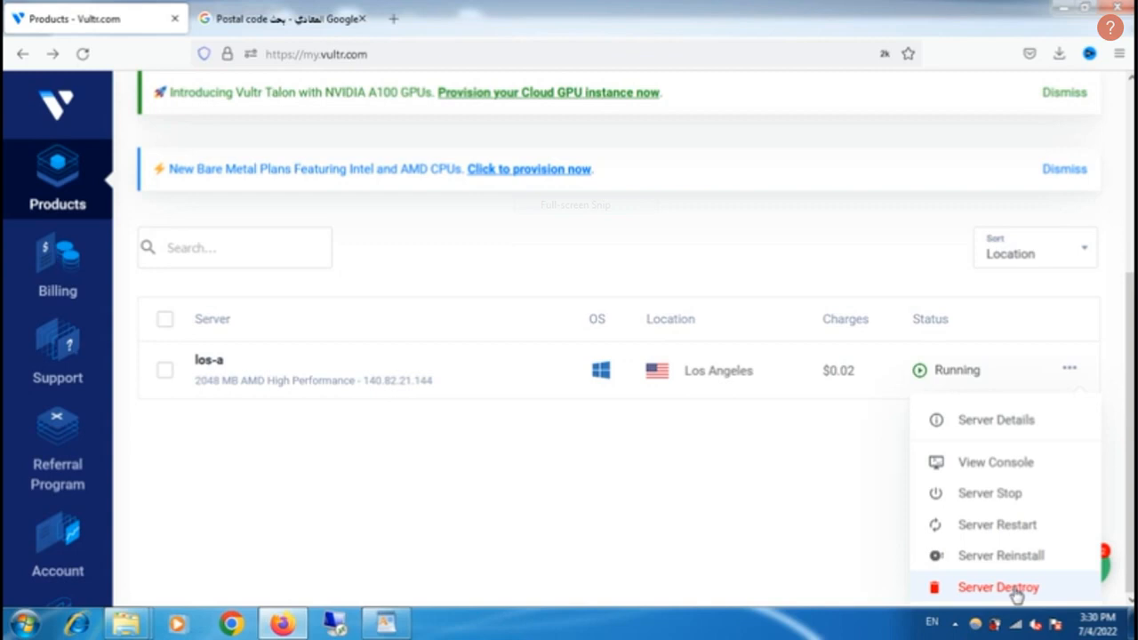
# View the los-a server's overview, then search Windows for 'remote desktop connection'.
pyautogui.click(996, 420)
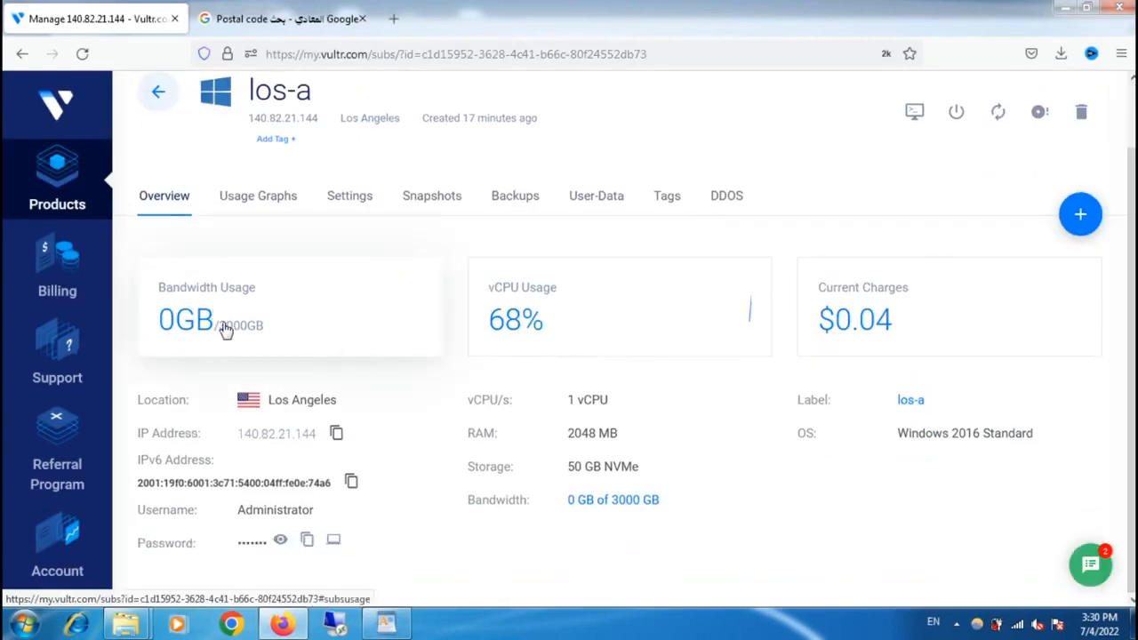
pyautogui.moveTo(578, 459)
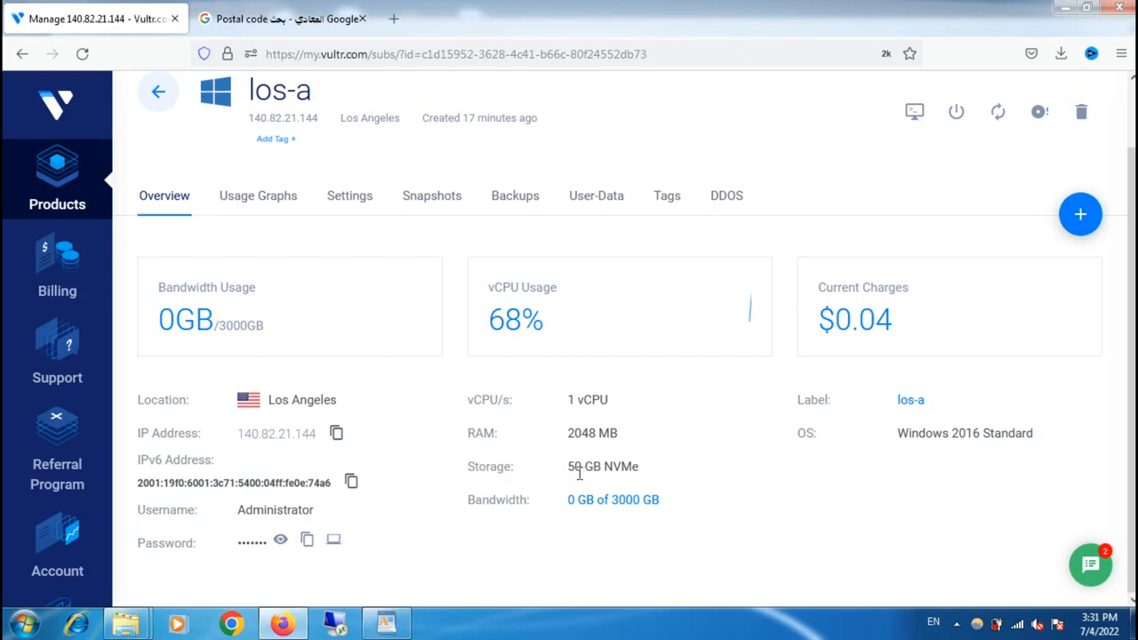
pyautogui.click(14, 623)
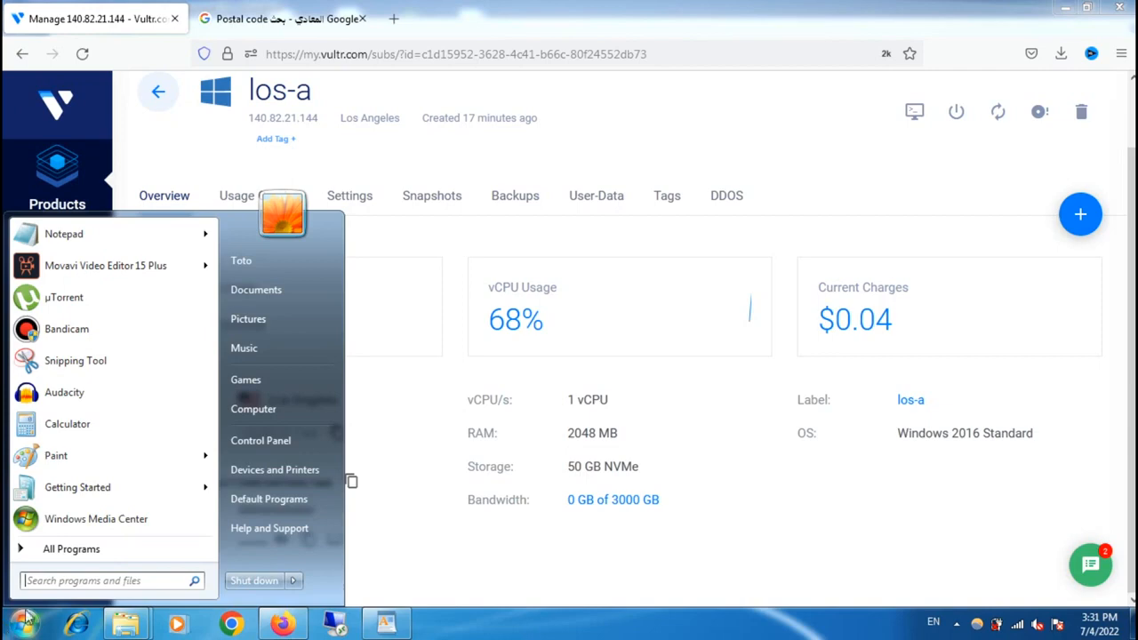
pyautogui.write('remote desk')
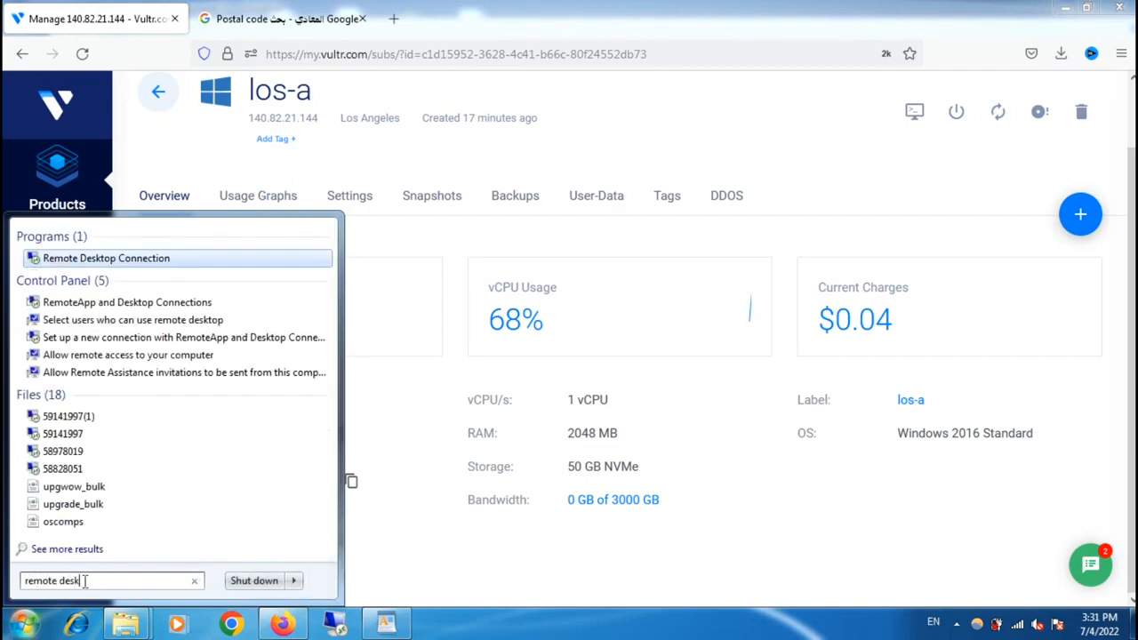
pyautogui.write('connection')
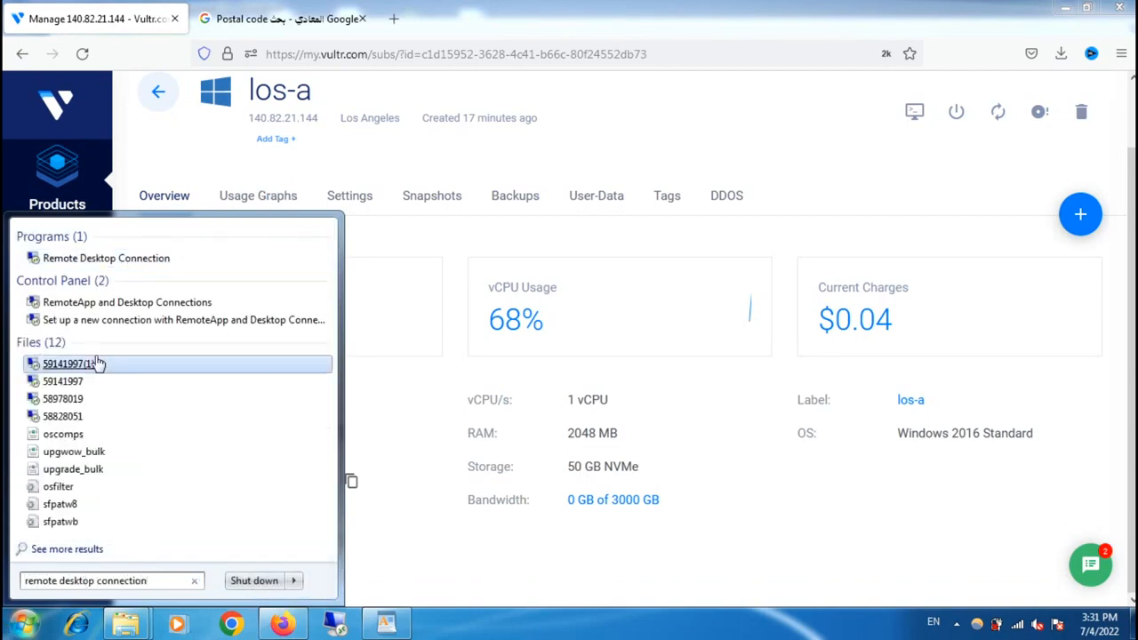
pyautogui.moveTo(106, 258)
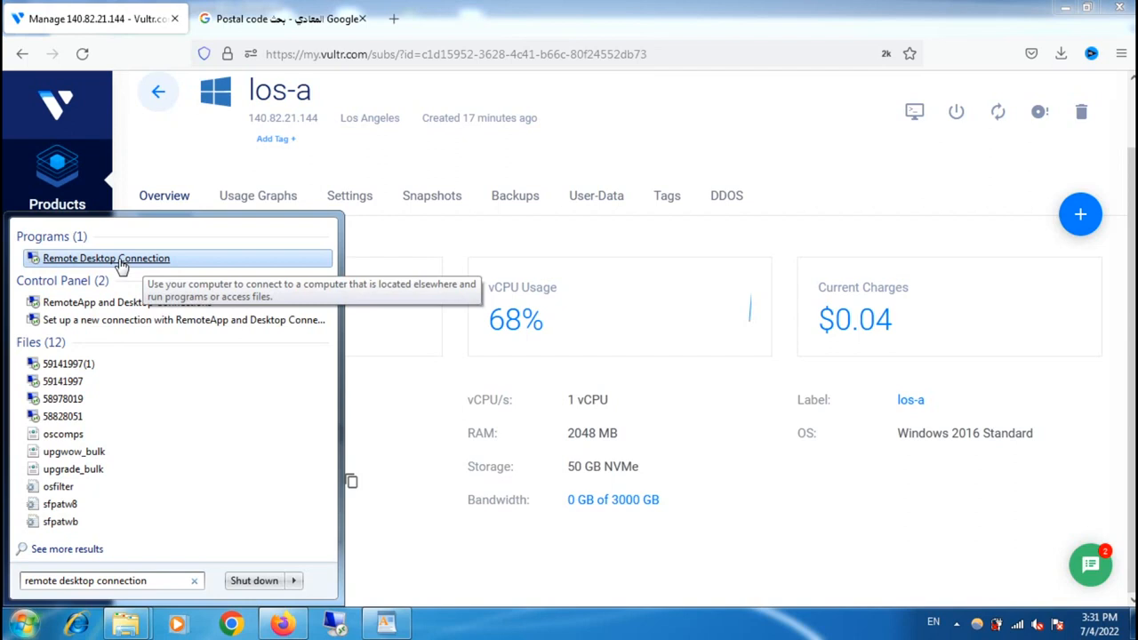
# Start a Remote Desktop connection to the server's IP 140.82.21.144 copied from Vultr.
pyautogui.click(107, 258)
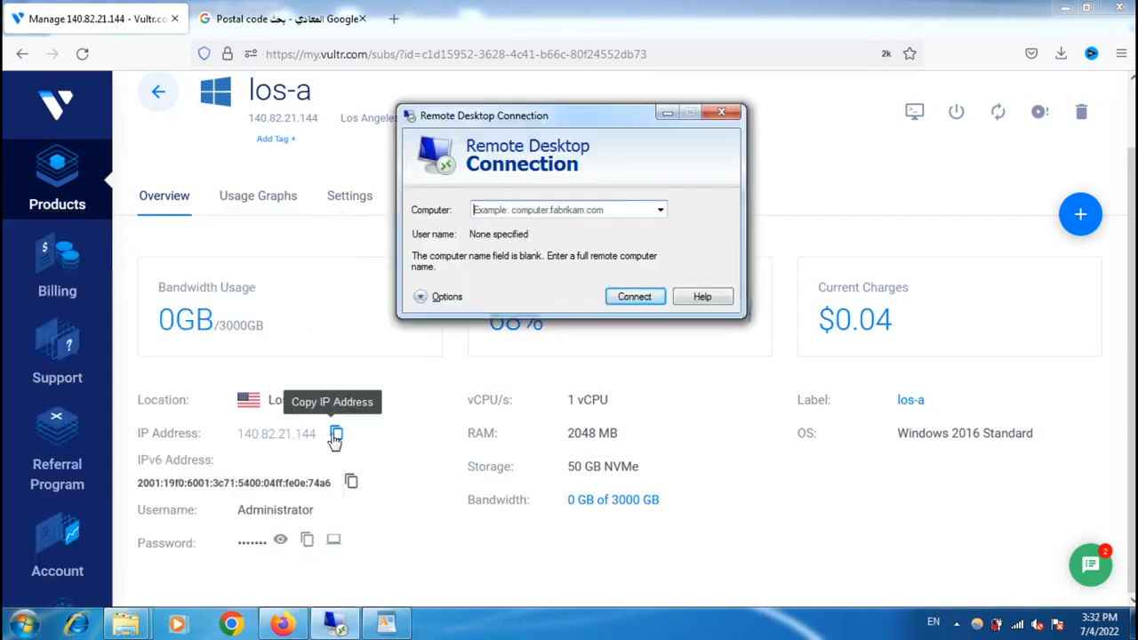
pyautogui.click(722, 110)
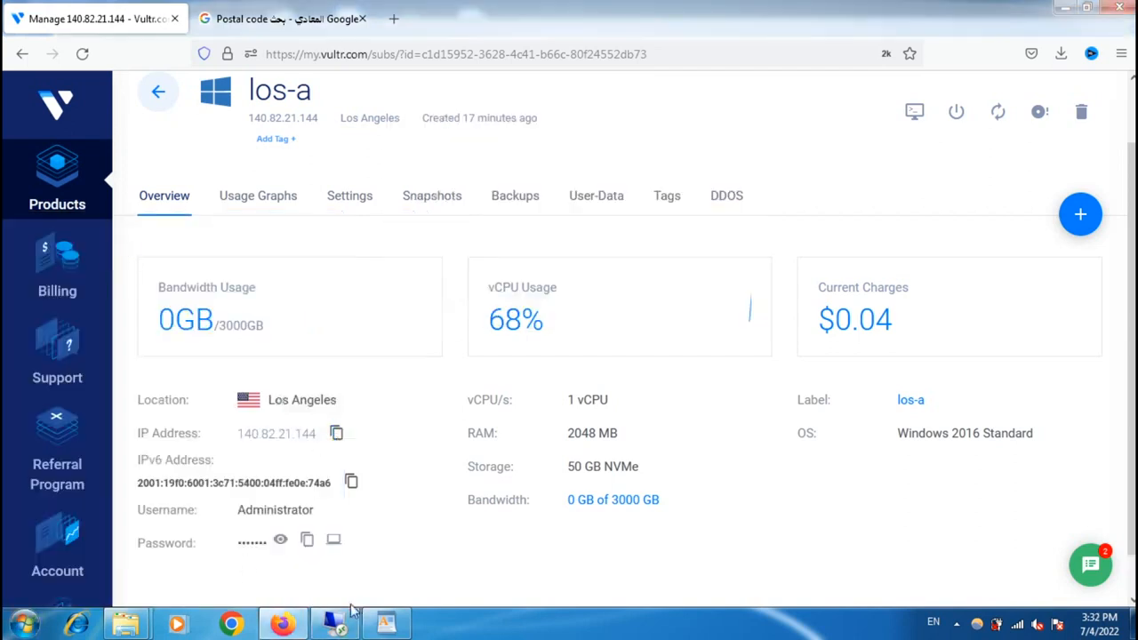
pyautogui.click(335, 622)
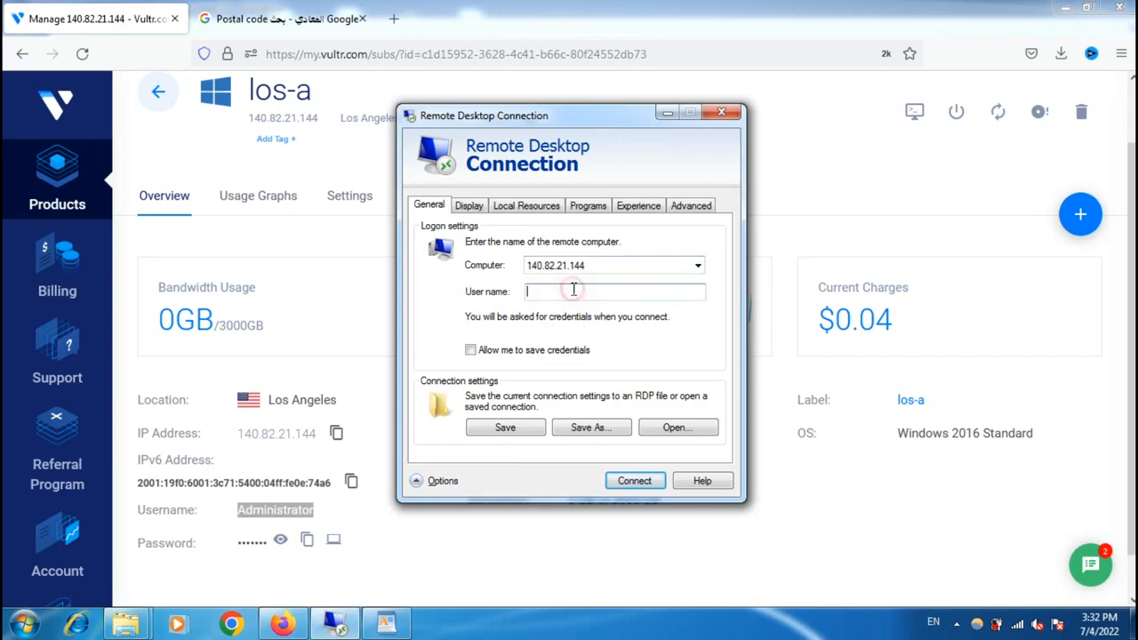
pyautogui.click(633, 480)
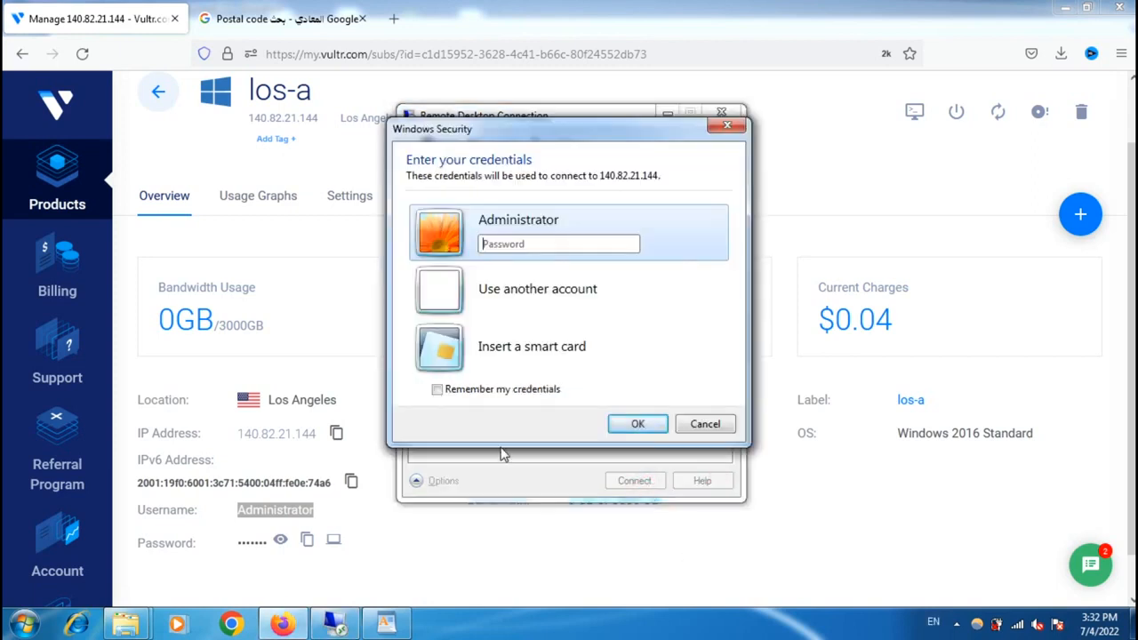
# Log in as Administrator and accept the unverified certificate to reach Server Manager.
pyautogui.click(705, 423)
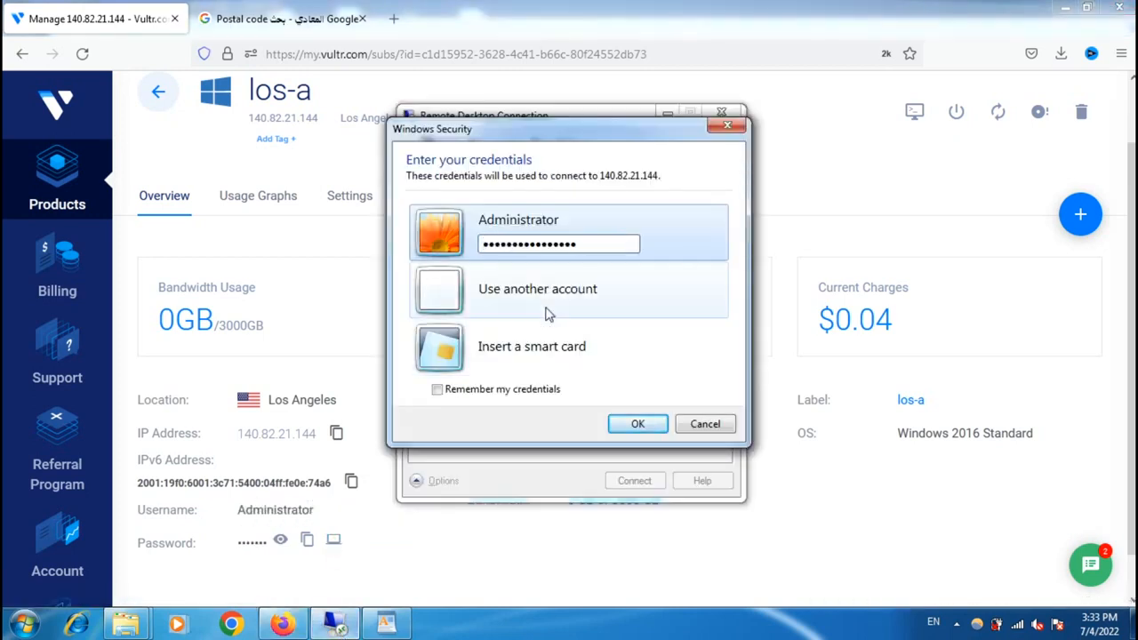
pyautogui.click(637, 423)
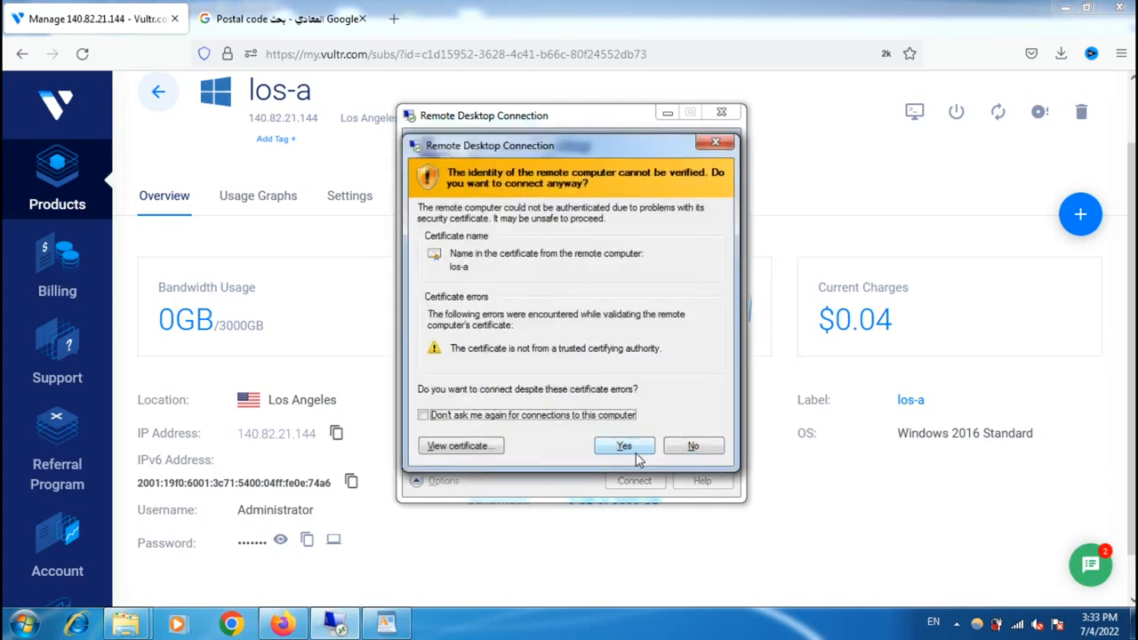
pyautogui.click(623, 444)
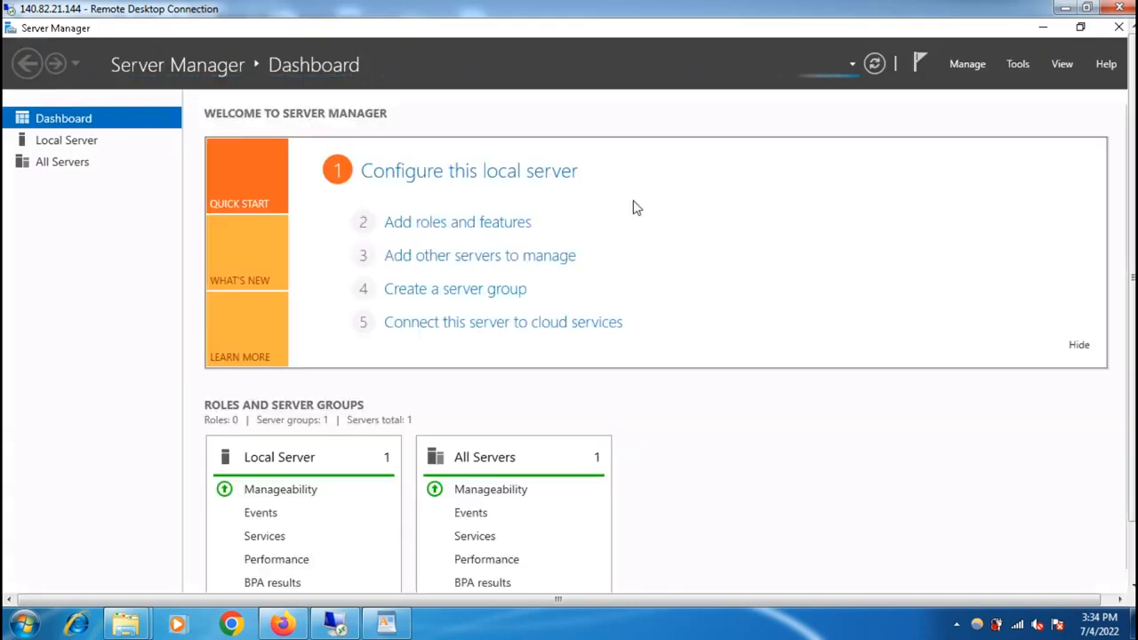
# View All Servers, then close Server Manager on the remote server.
pyautogui.click(63, 160)
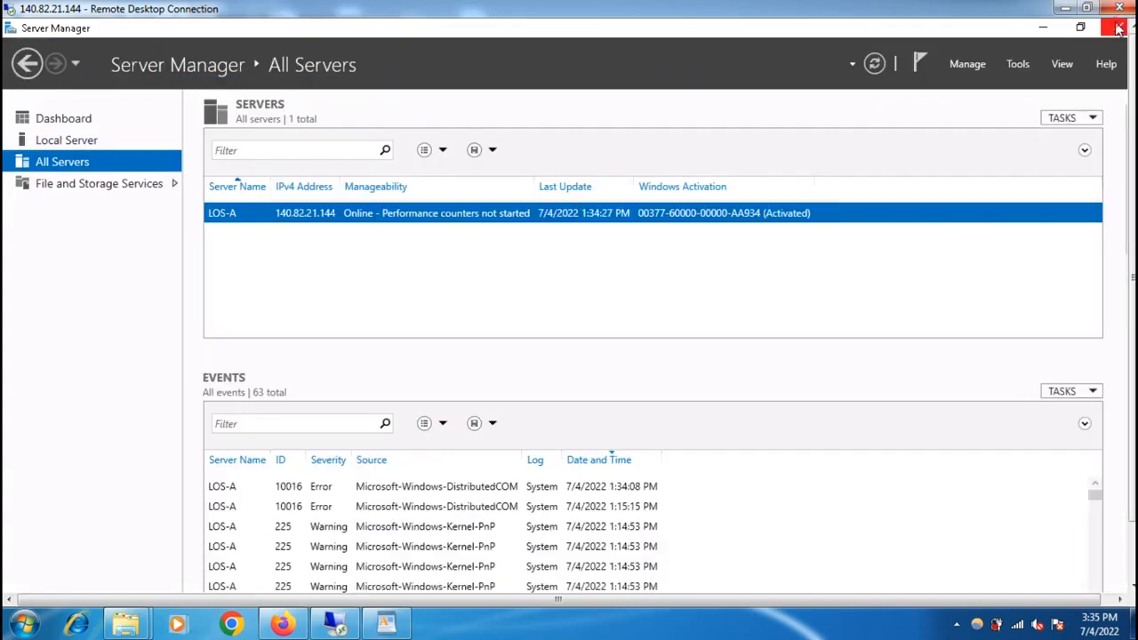
pyautogui.click(1117, 28)
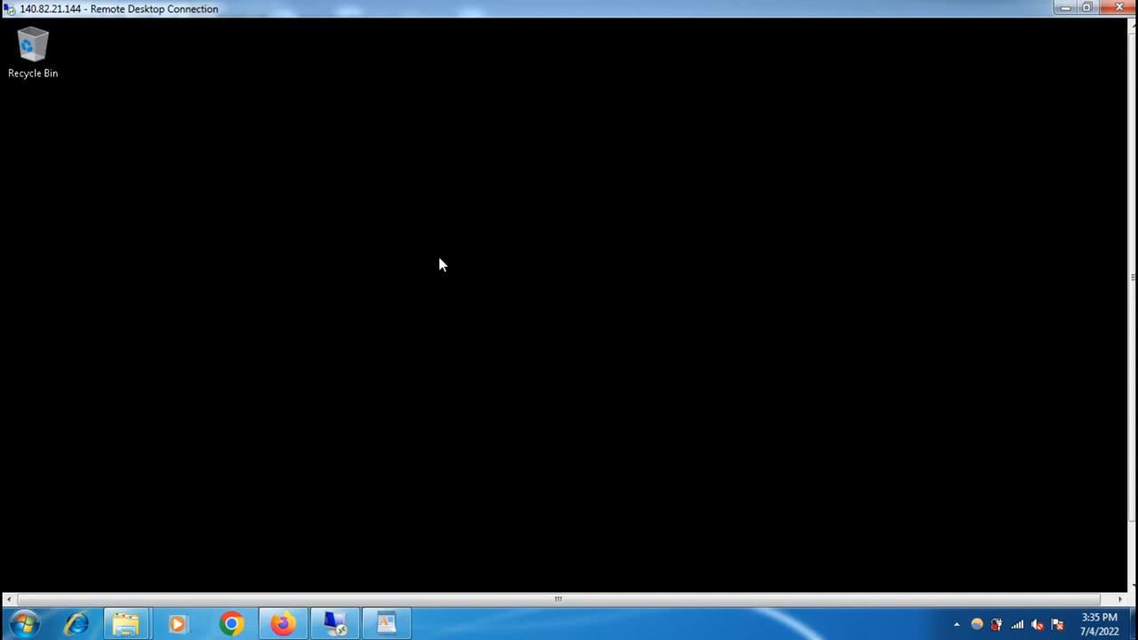
pyautogui.moveTo(411, 405)
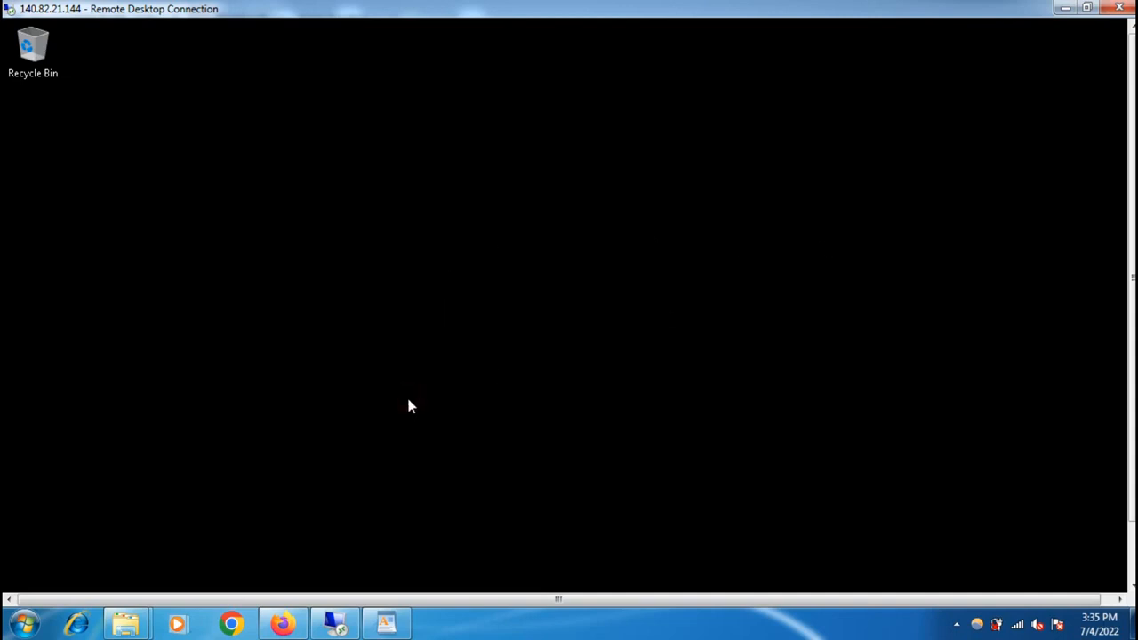
pyautogui.moveTo(75, 516)
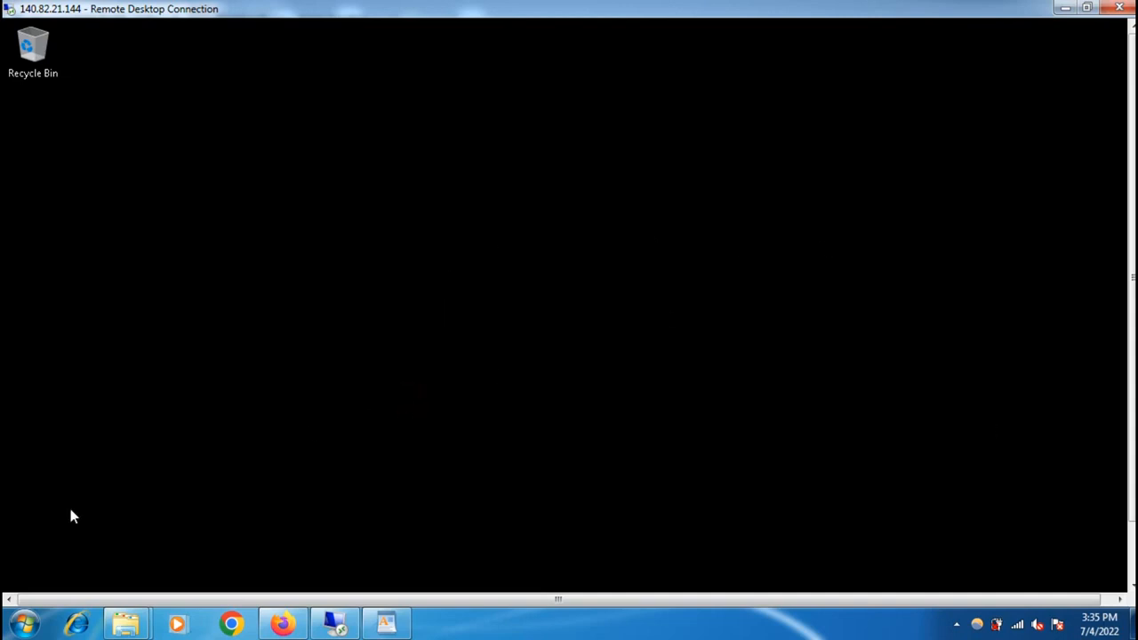
# Browse local drive D: and copy the ChromeSetup installer onto the remote desktop.
pyautogui.rightClick(127, 622)
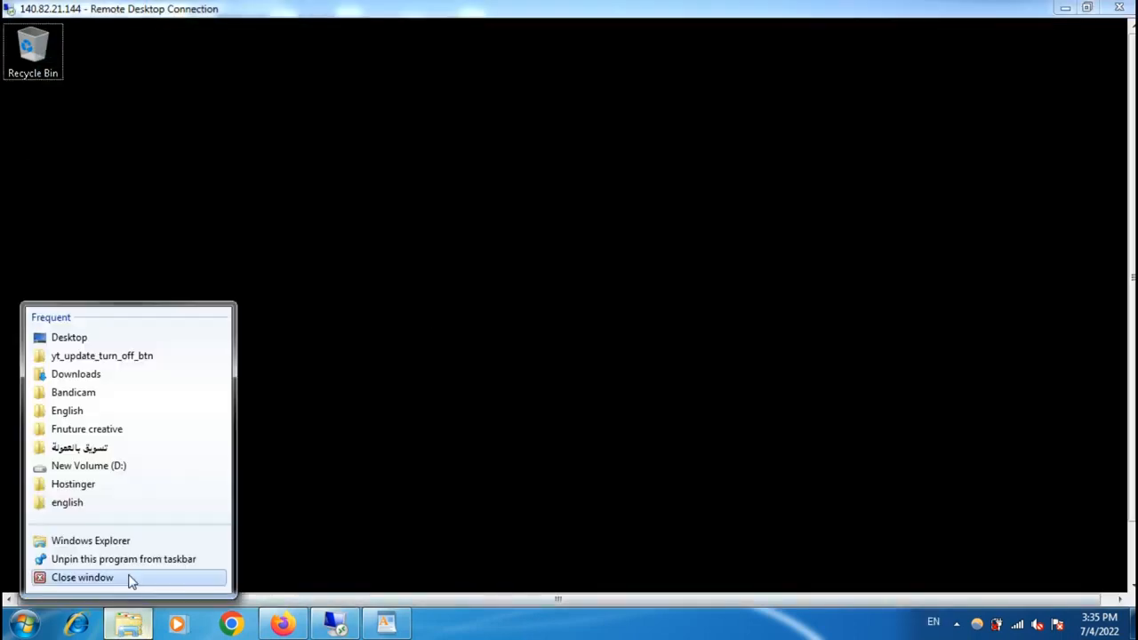
pyautogui.click(89, 541)
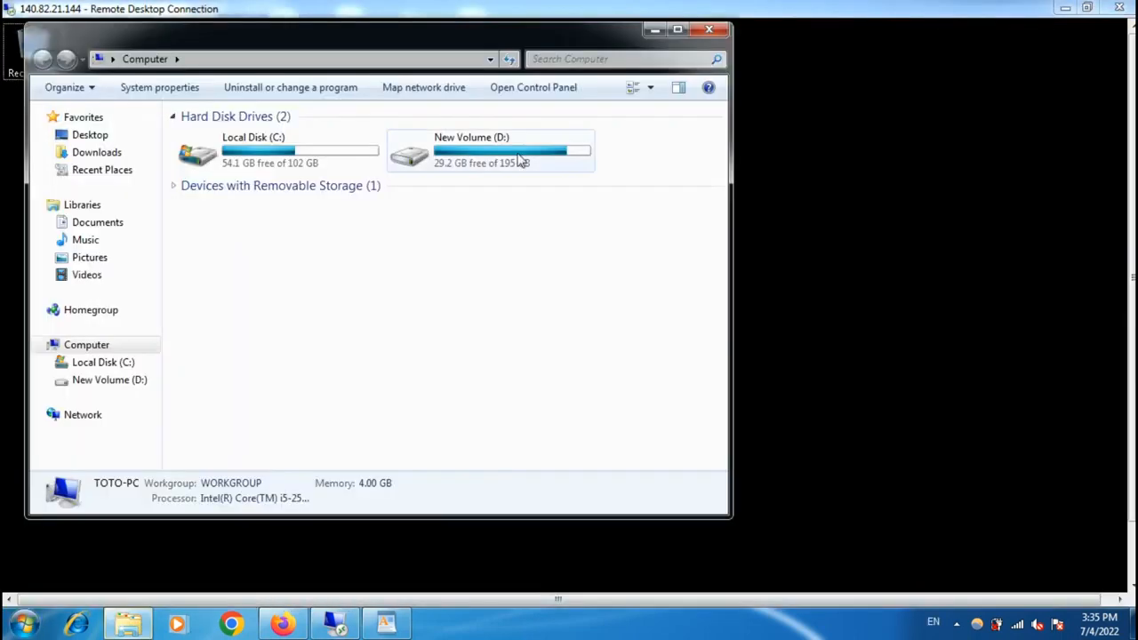
pyautogui.doubleClick(471, 152)
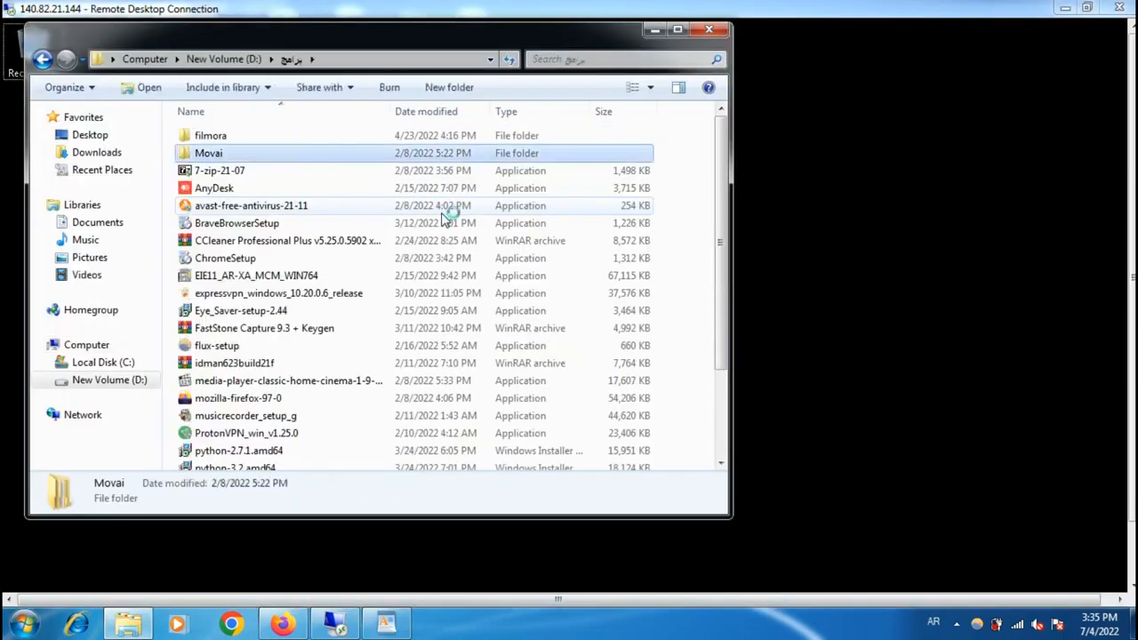
pyautogui.click(224, 258)
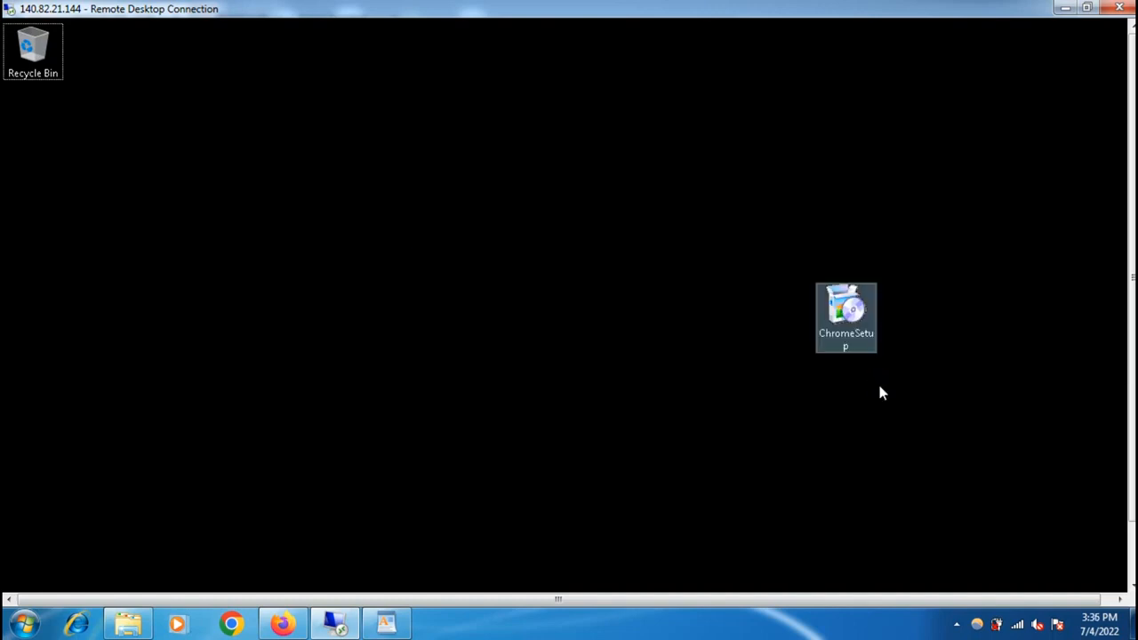
# Install and run Chrome via ChromeSetup on the server, then disconnect the remote session.
pyautogui.doubleClick(846, 317)
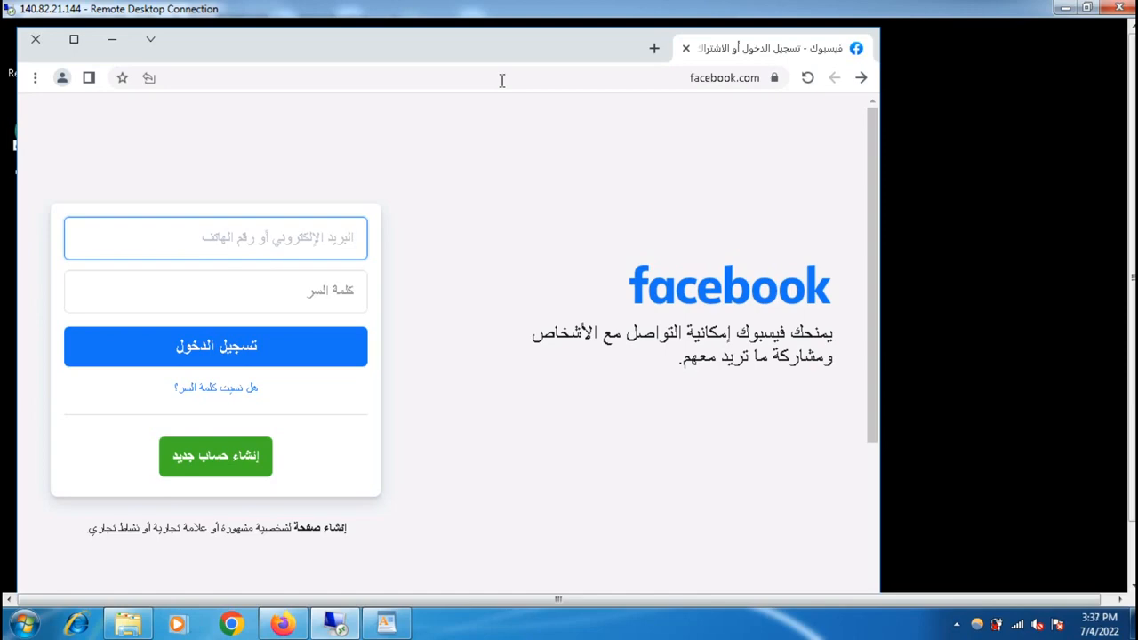
pyautogui.click(214, 239)
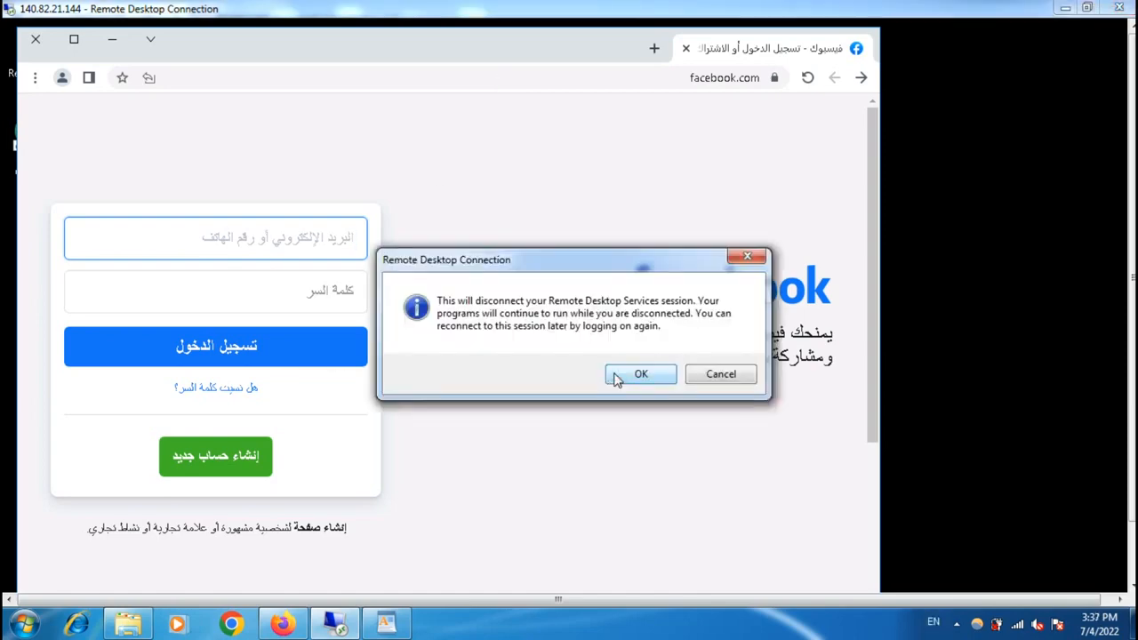
pyautogui.click(641, 374)
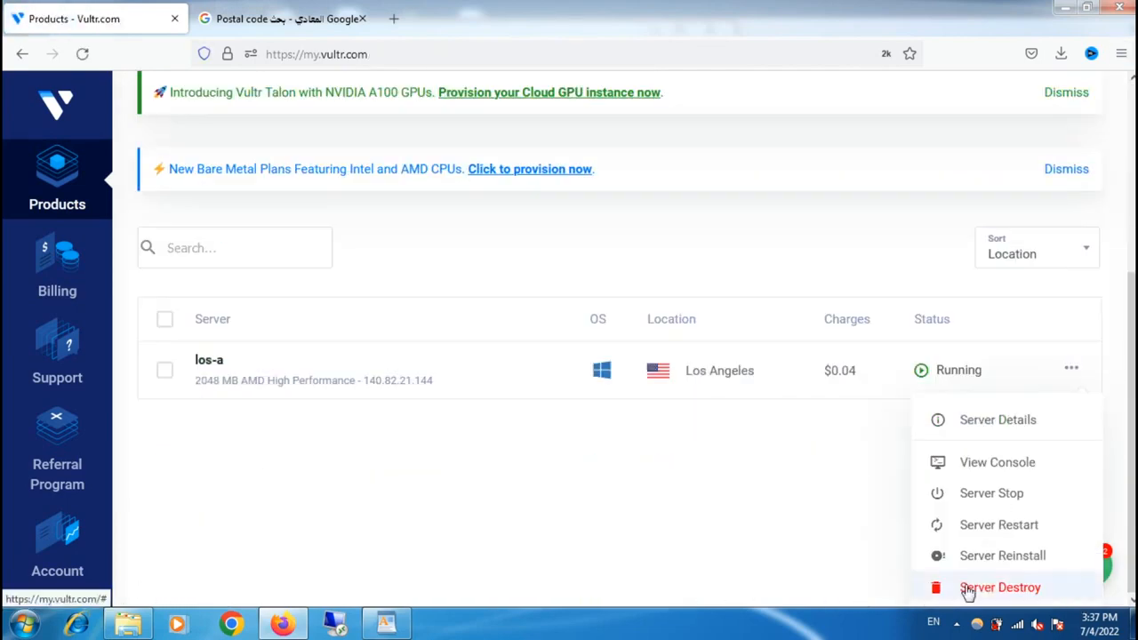
# Destroy the los-a server, leaving the Instances page showing No Instances.
pyautogui.click(1000, 587)
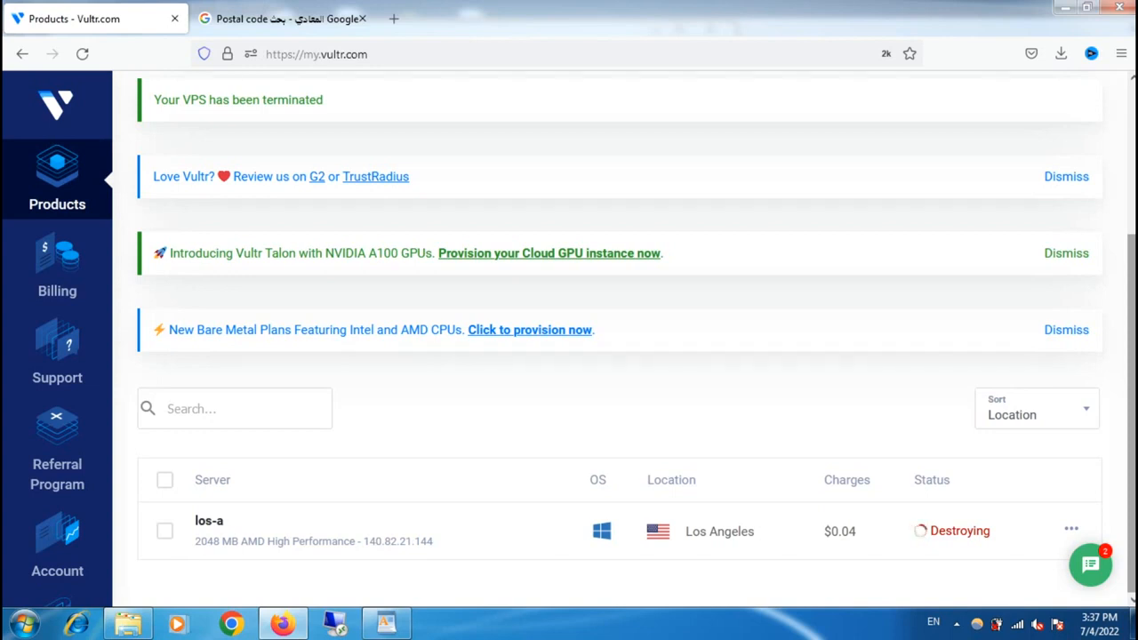
pyautogui.scroll(3)
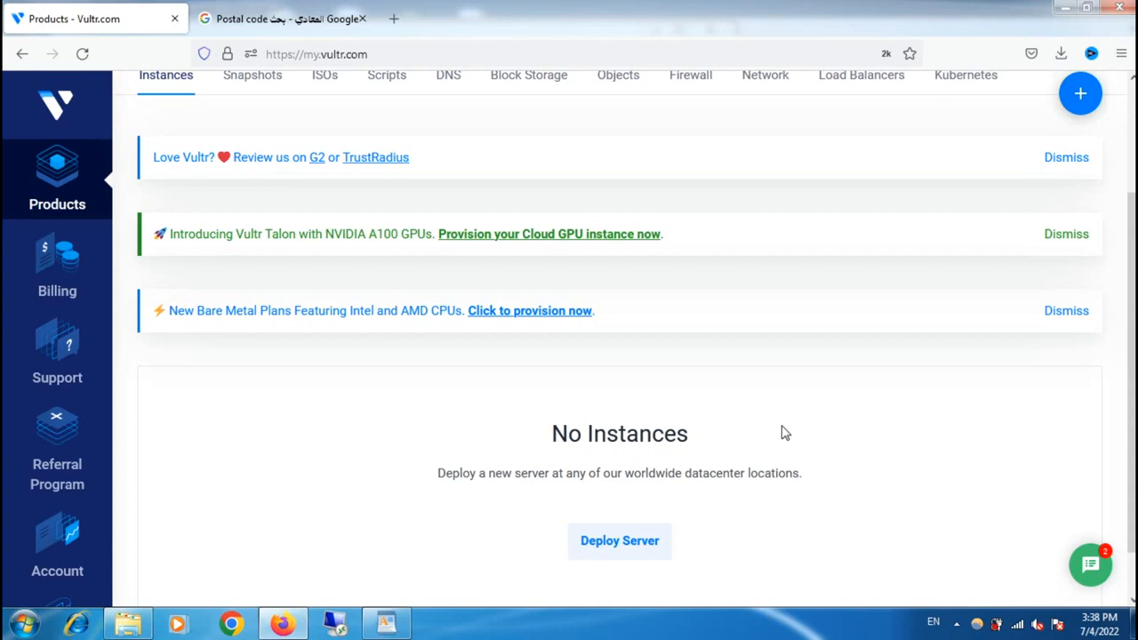
pyautogui.moveTo(846, 501)
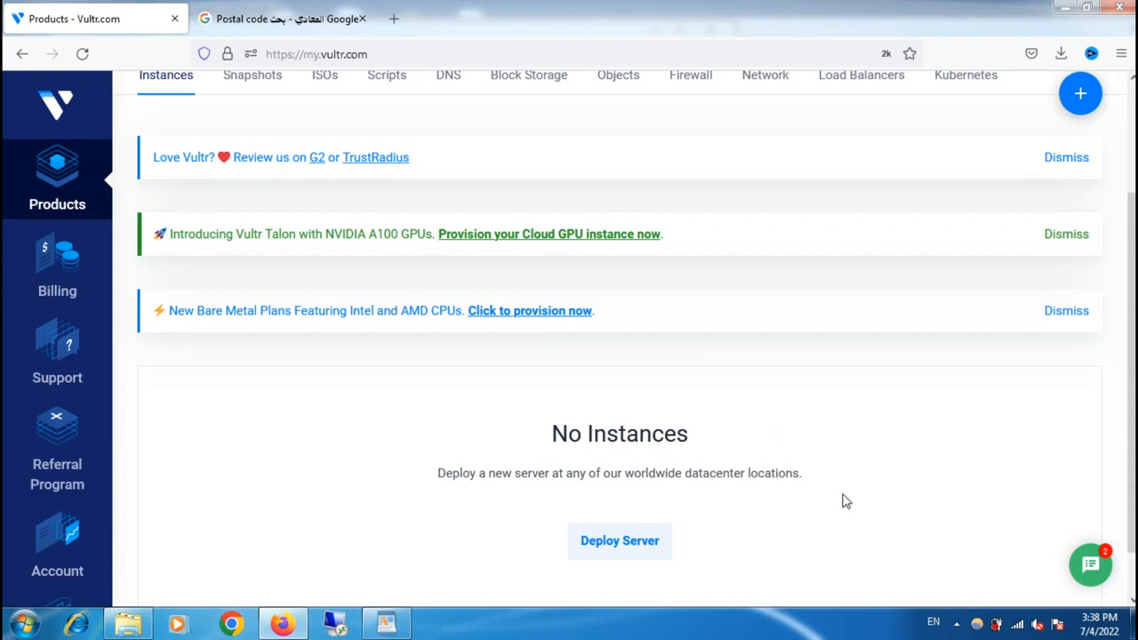
pyautogui.moveTo(786, 434)
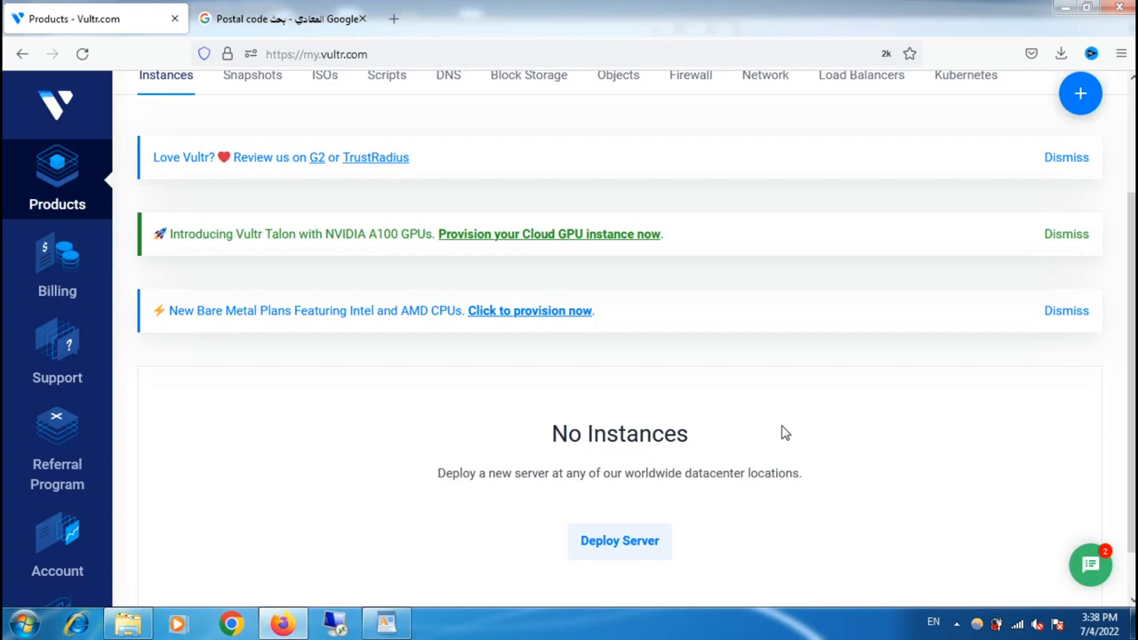